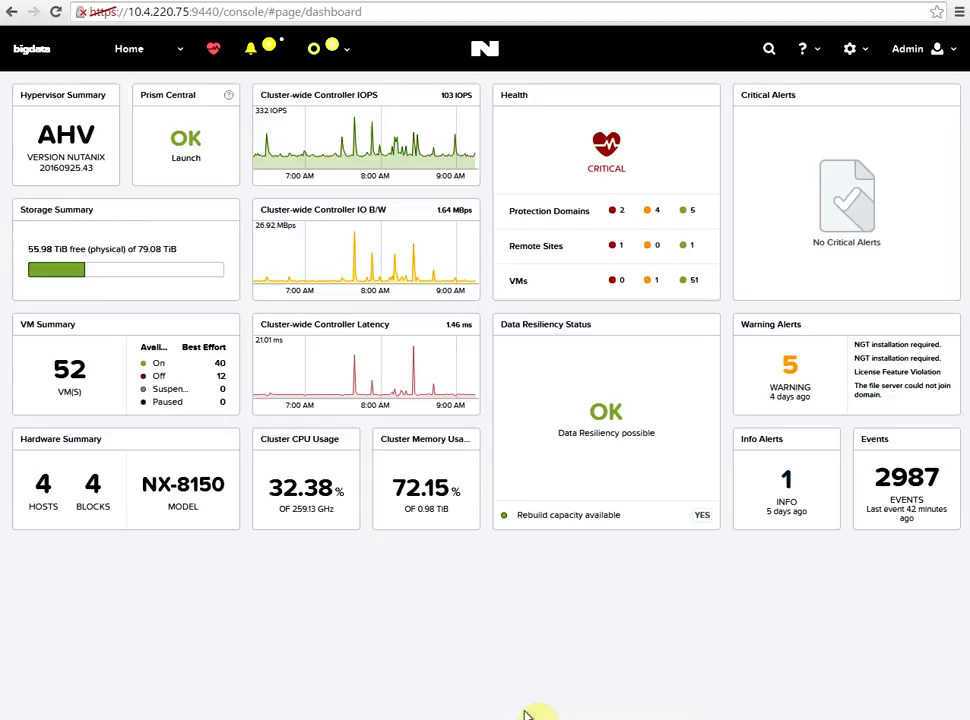
mouse_move(864, 128)
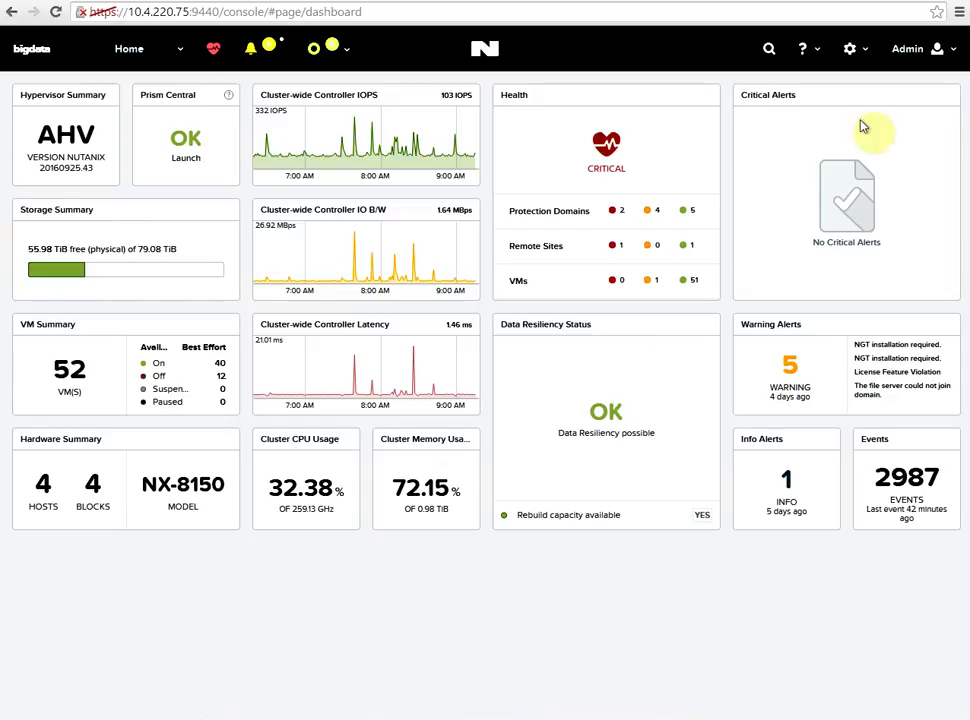
Open the cluster-wide settings list from the gear icon in the top bar.
click(854, 48)
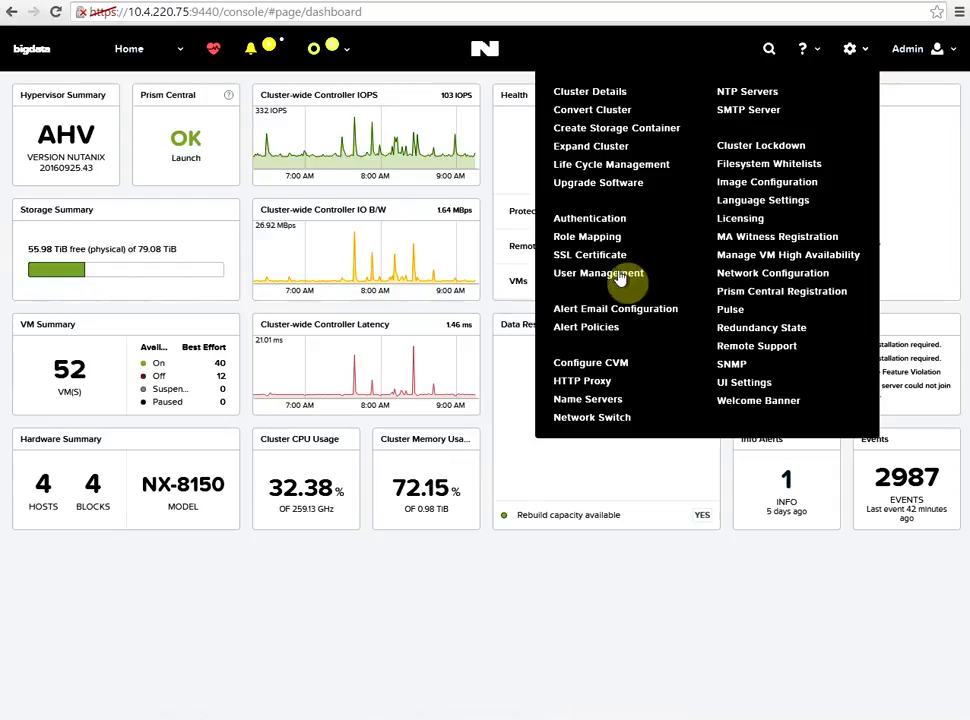
mouse_move(572, 190)
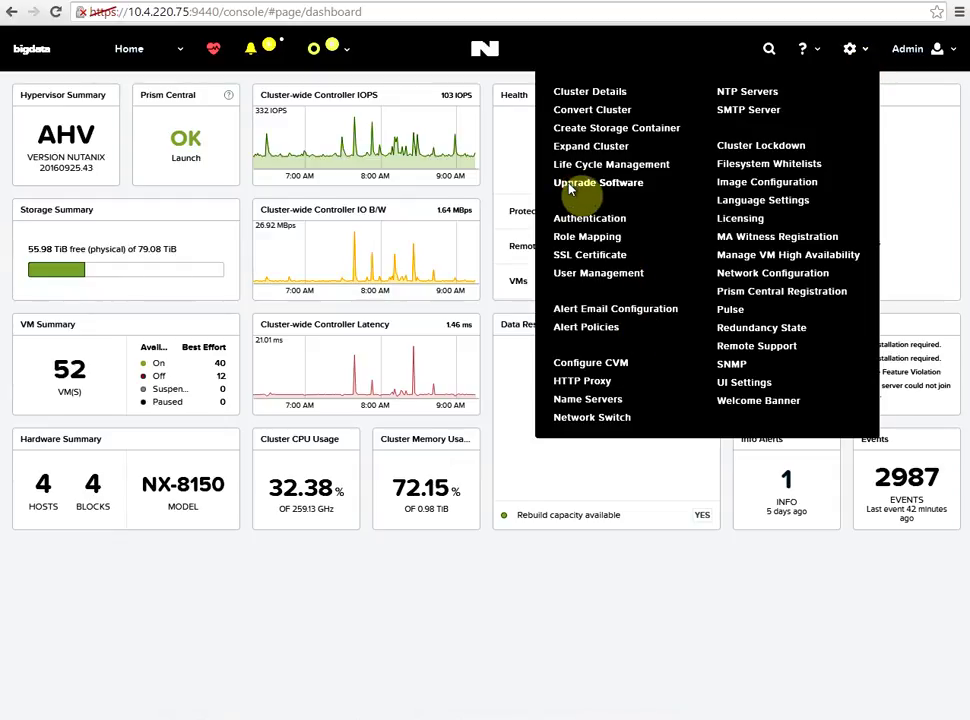
In Upgrade Software's Container tab, confirm Enable Container is checked at 1.0.0, then close.
click(598, 182)
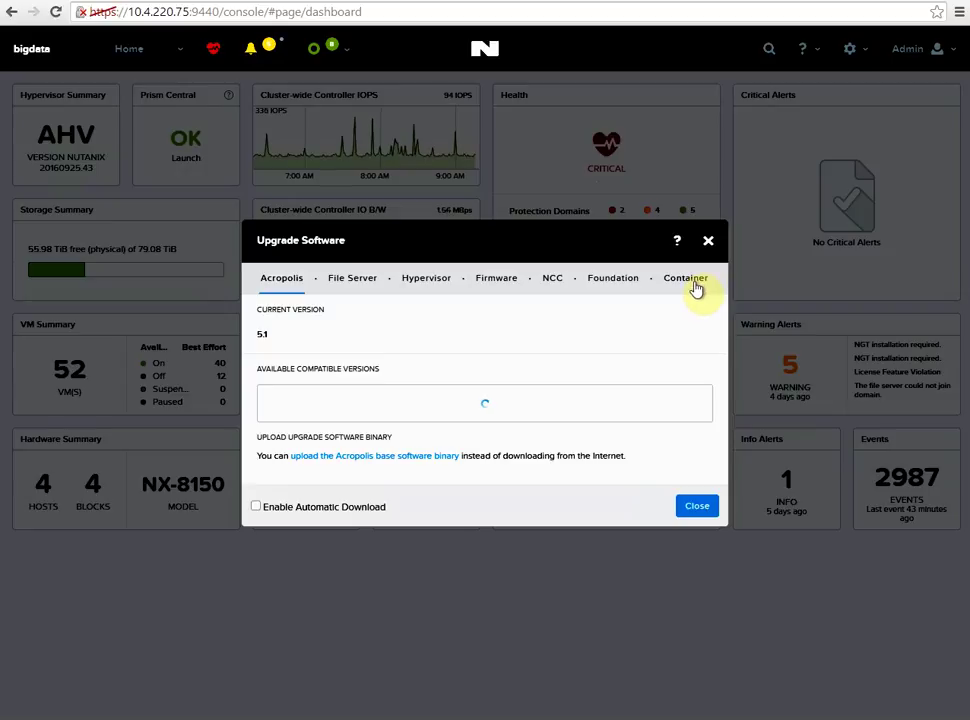
mouse_move(572, 370)
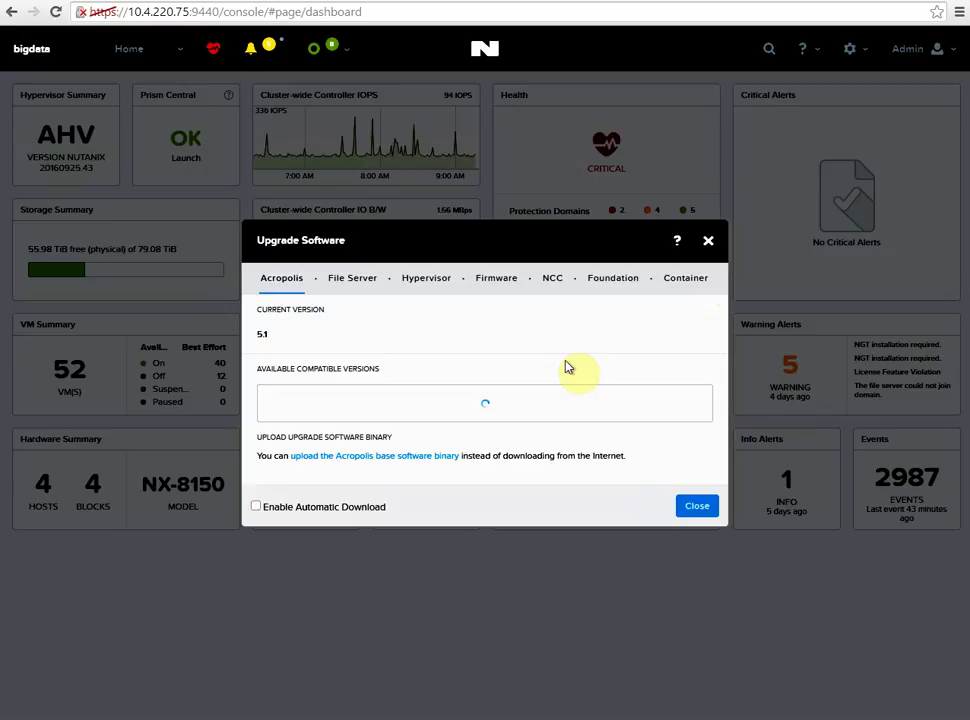
mouse_move(576, 320)
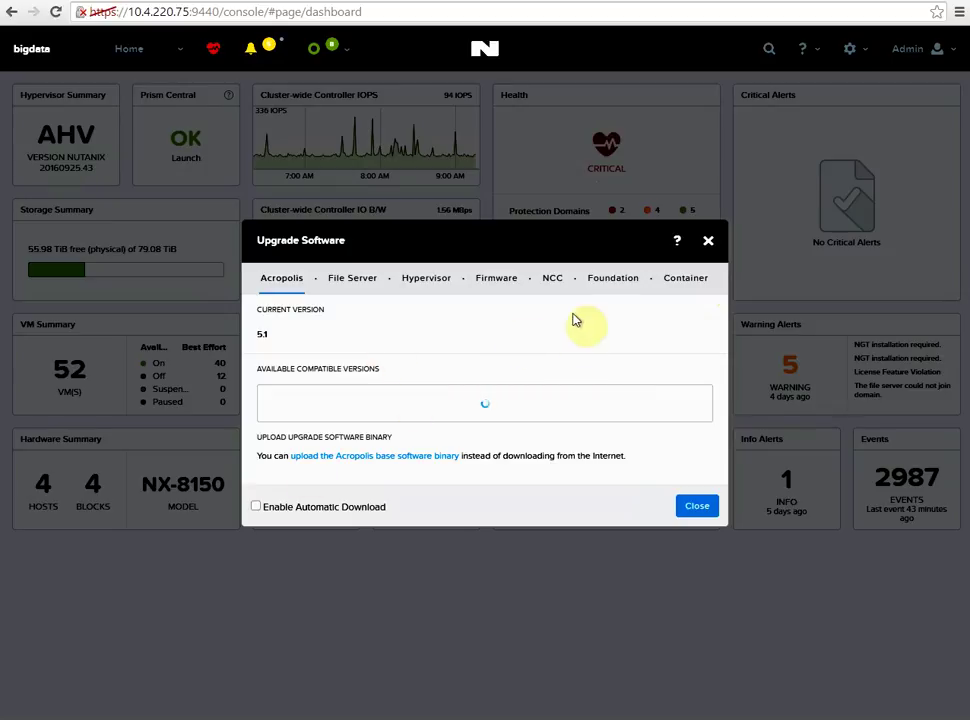
click(684, 276)
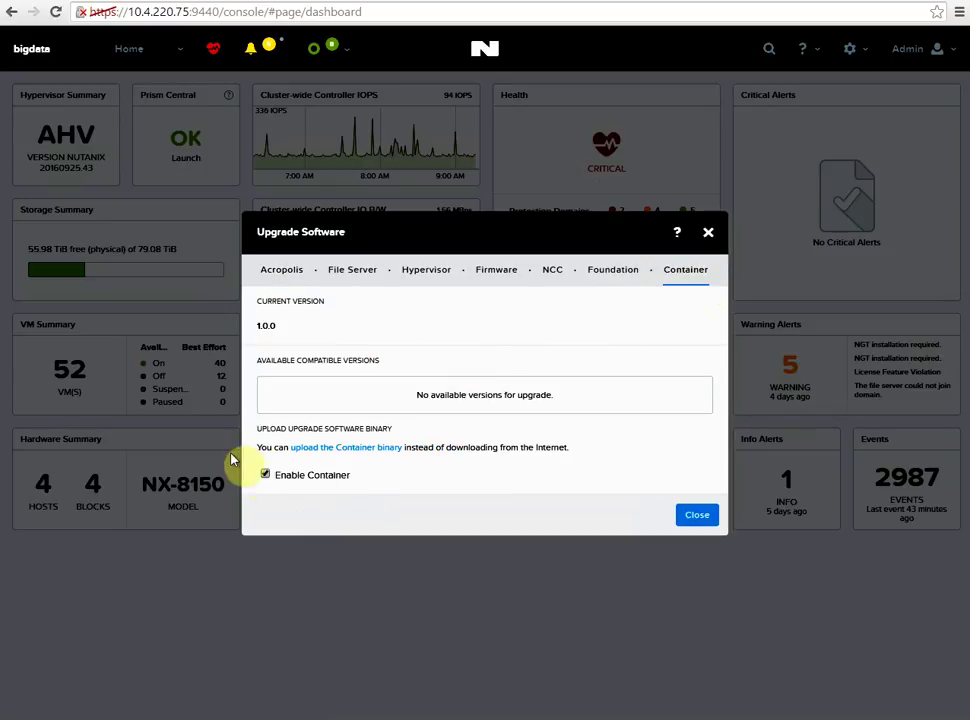
mouse_move(696, 514)
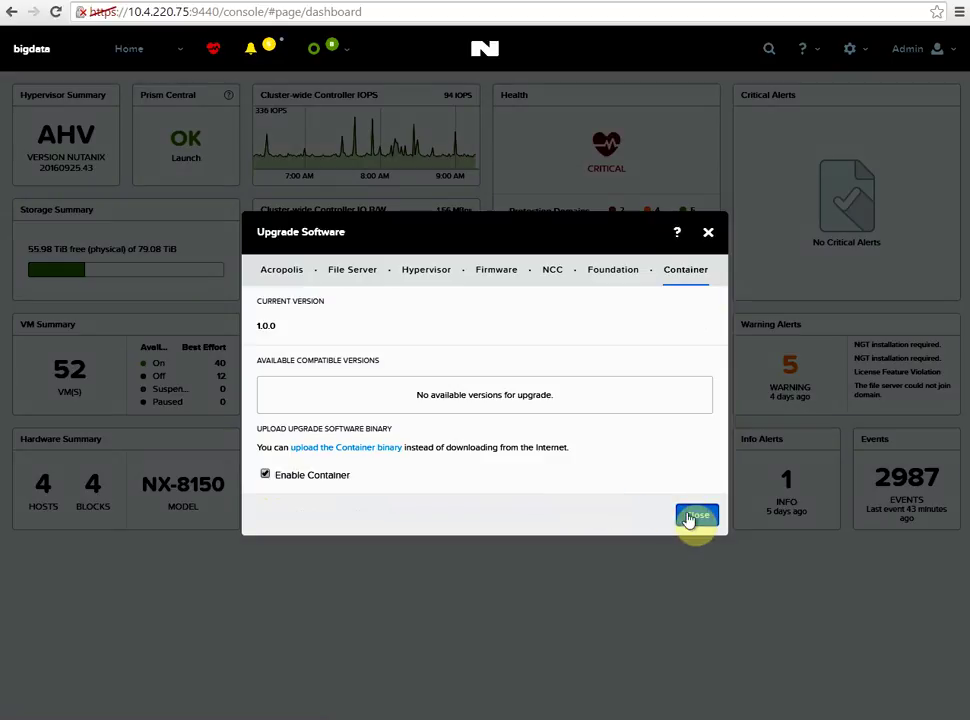
click(696, 516)
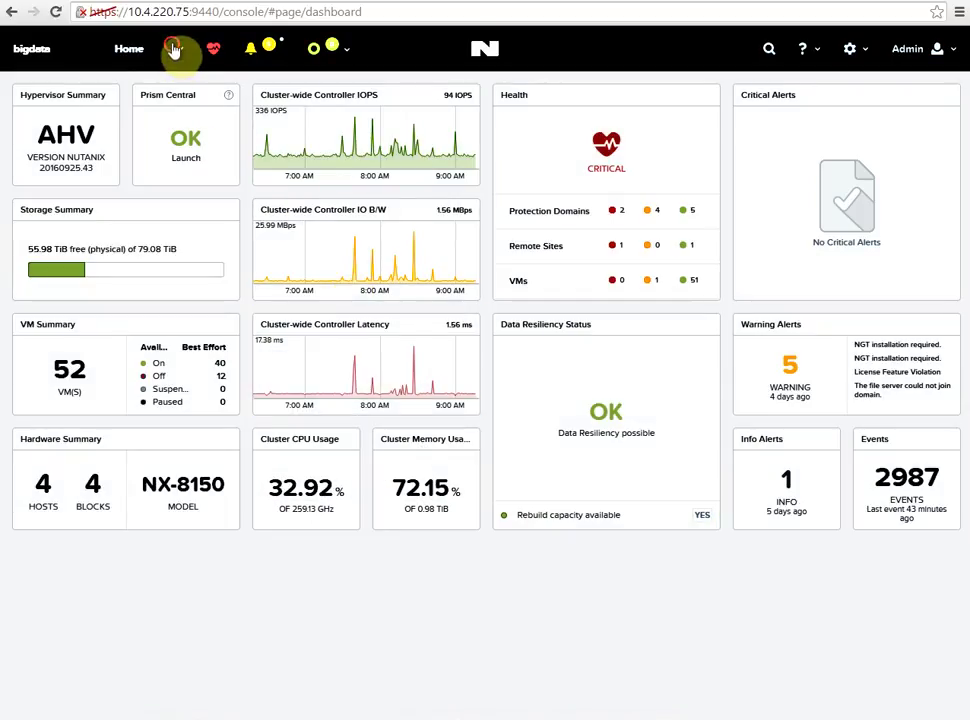
Navigate from Home to the VM section and show the default-acs VMs in table view.
click(130, 48)
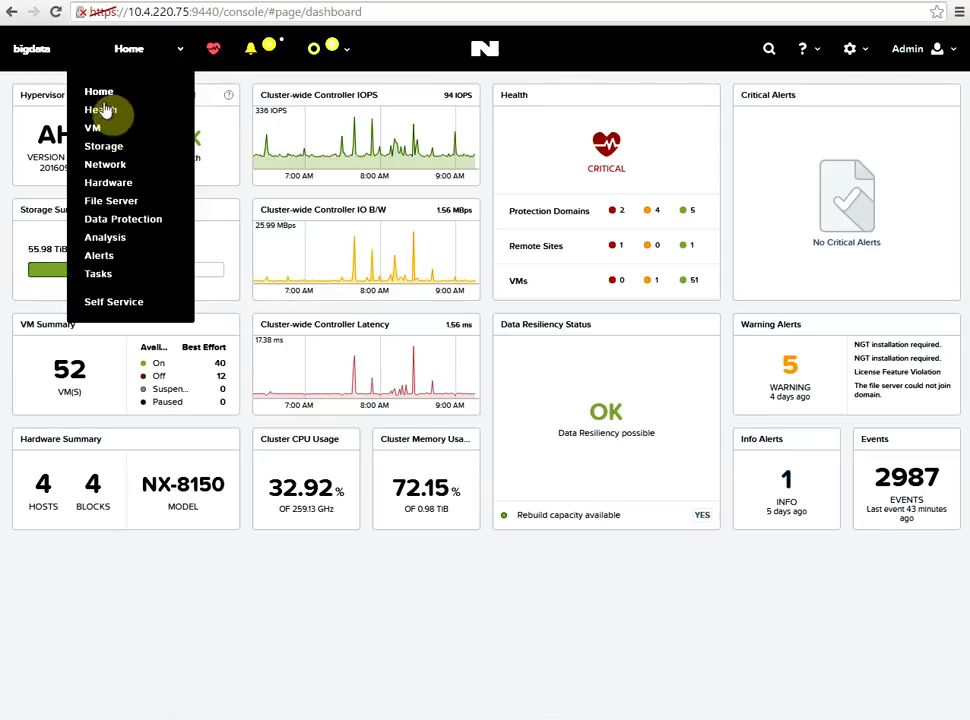
click(92, 128)
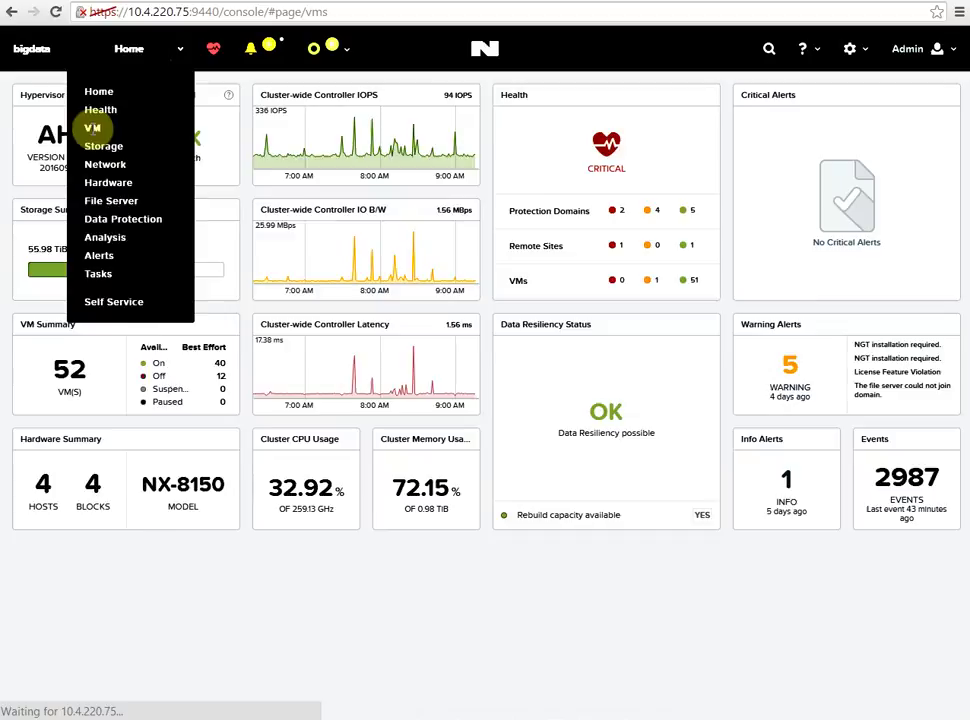
click(92, 128)
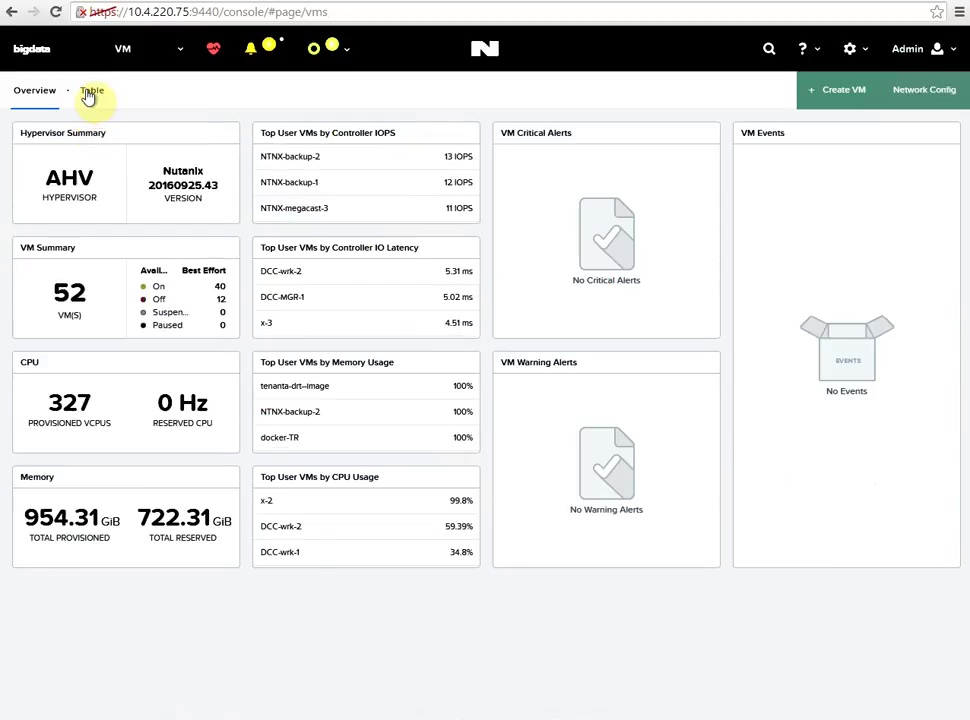
click(92, 90)
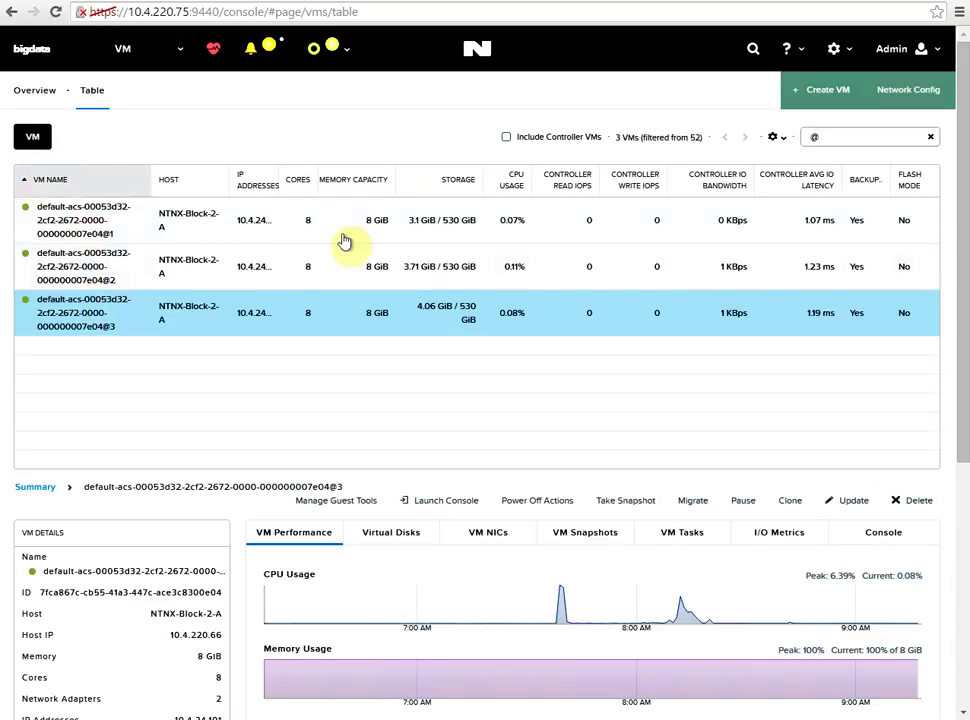
mouse_move(300, 232)
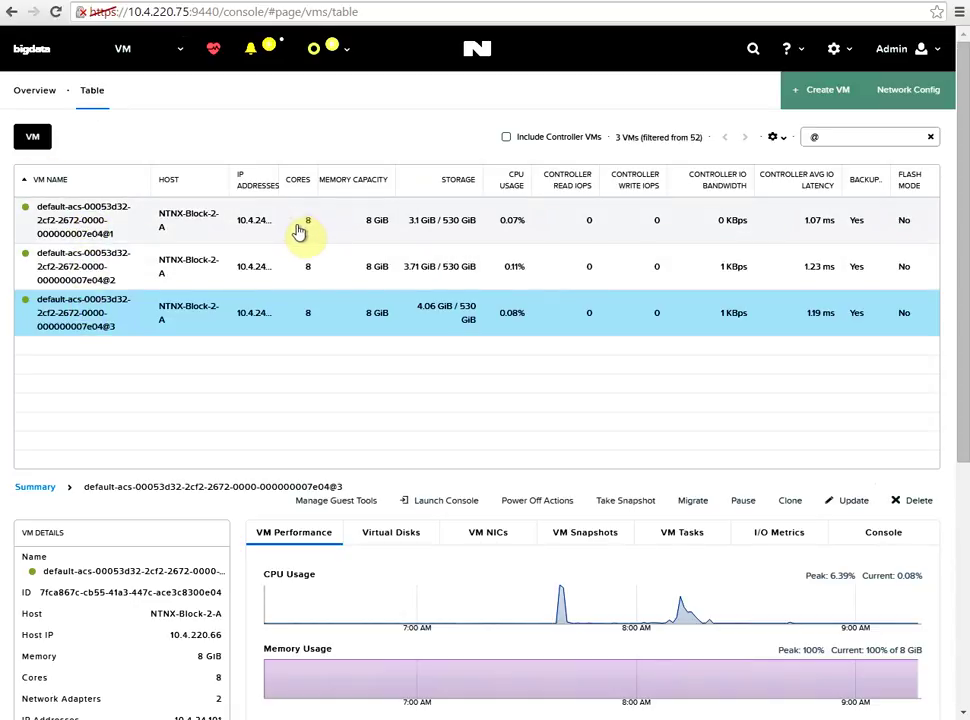
mouse_move(380, 224)
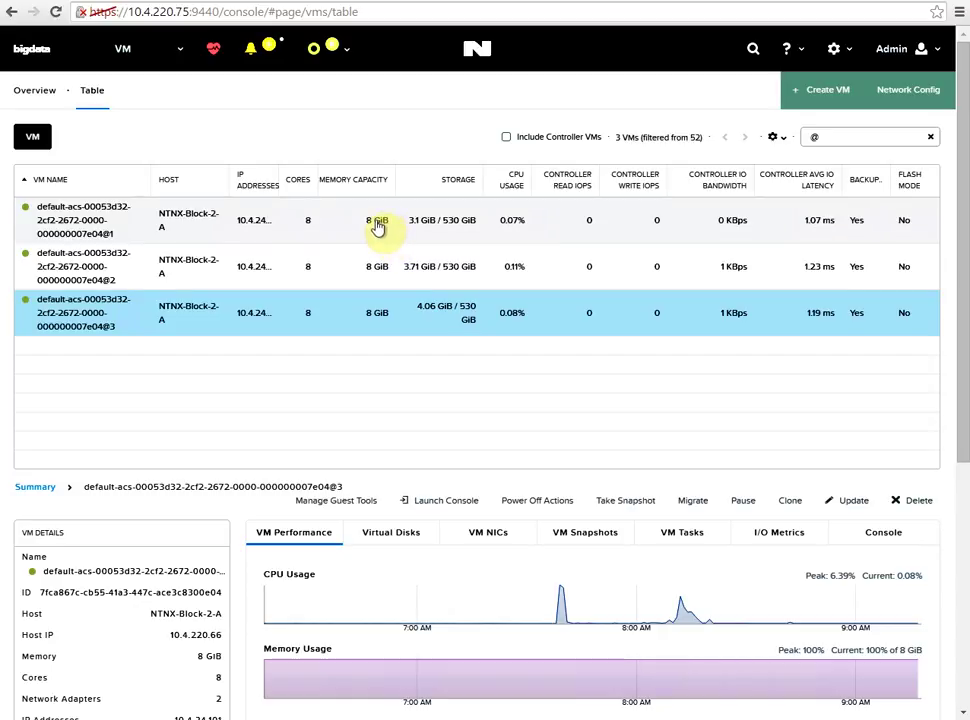
mouse_move(272, 232)
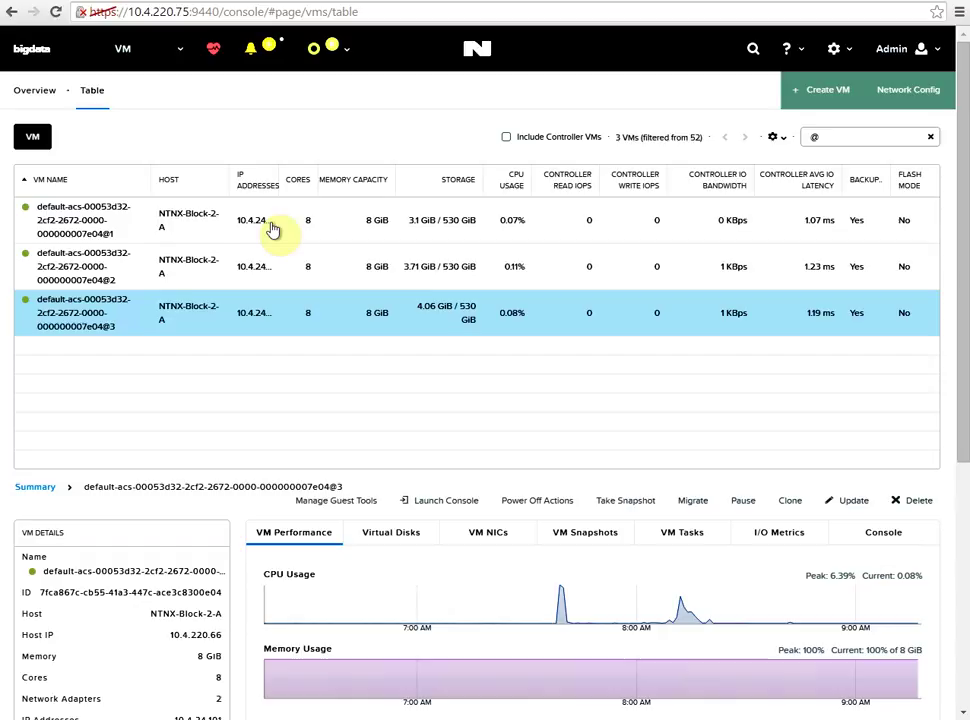
mouse_move(274, 228)
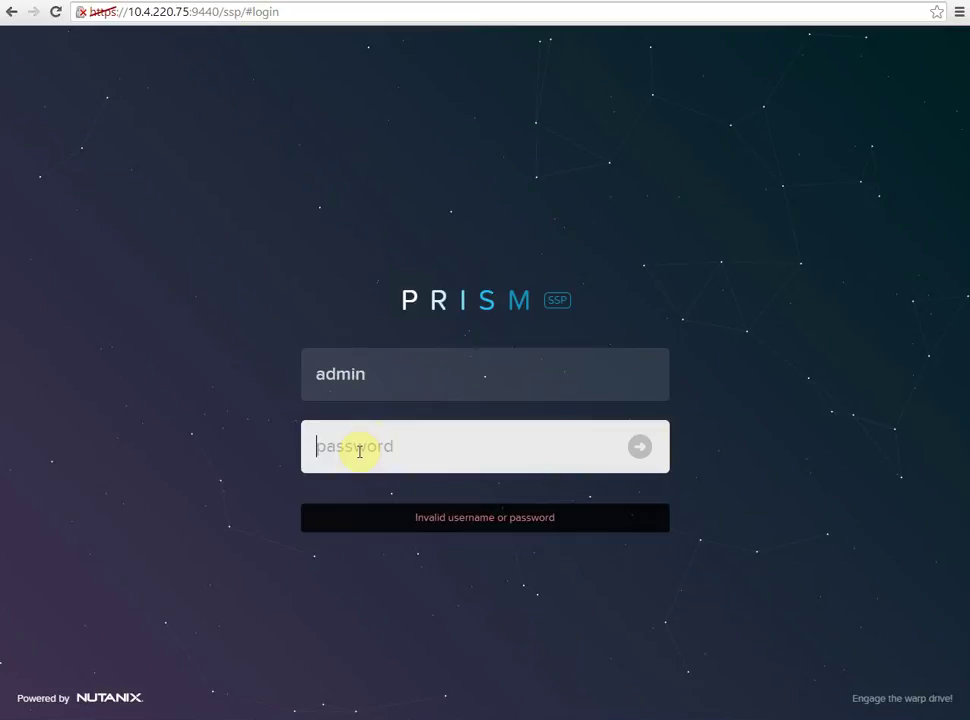
Log into Prism Self-Service as admin with the password, landing on the VM entity browser.
text(password)
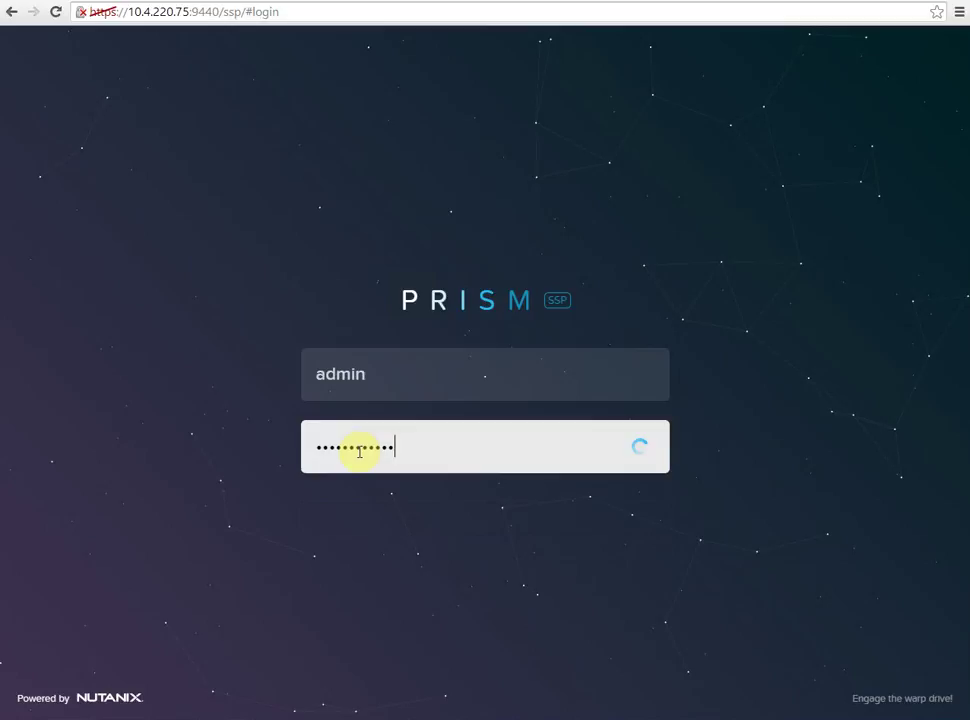
key(Enter)
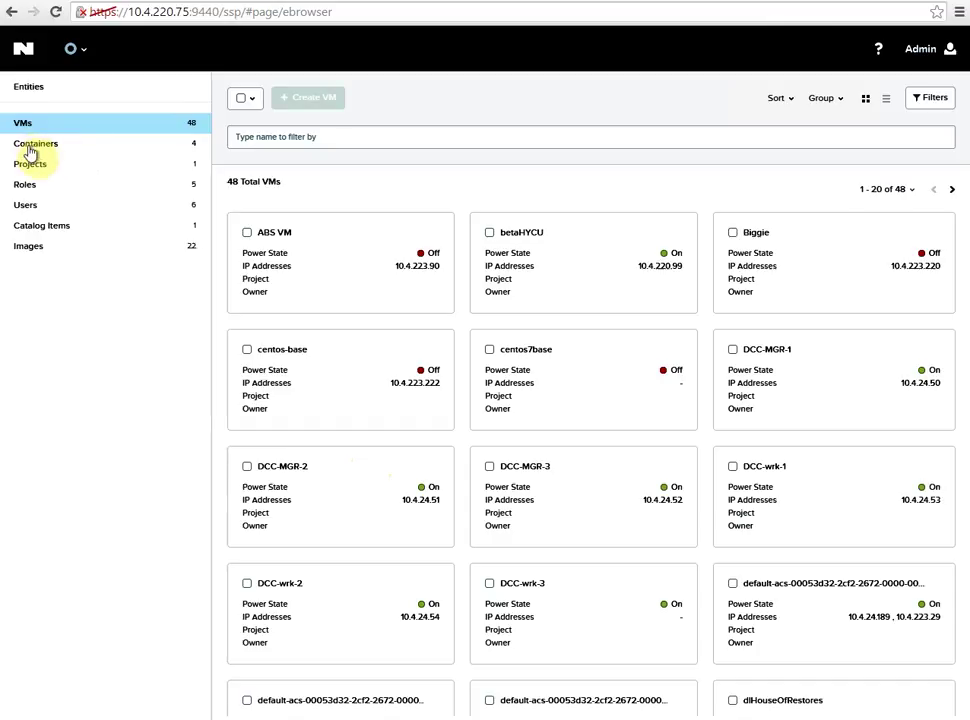
mouse_move(16, 188)
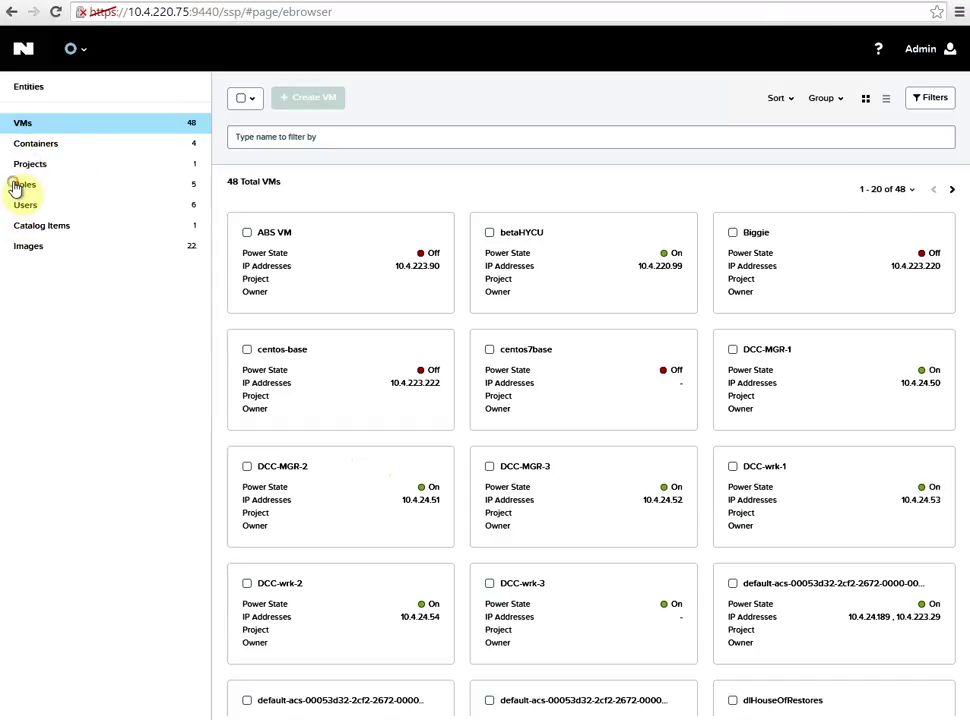
click(24, 184)
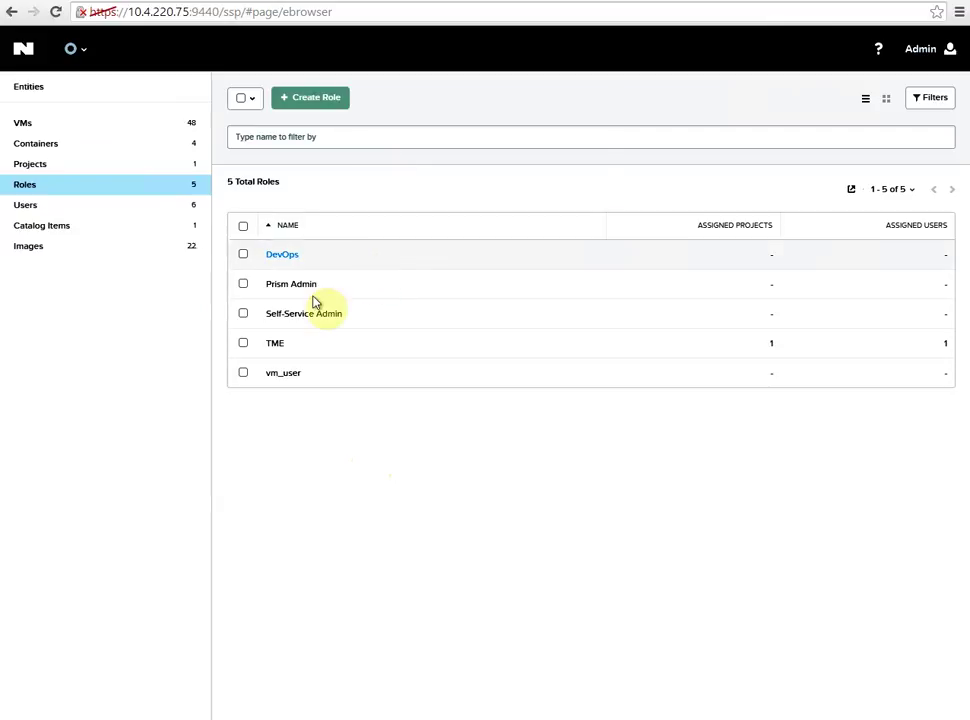
mouse_move(246, 352)
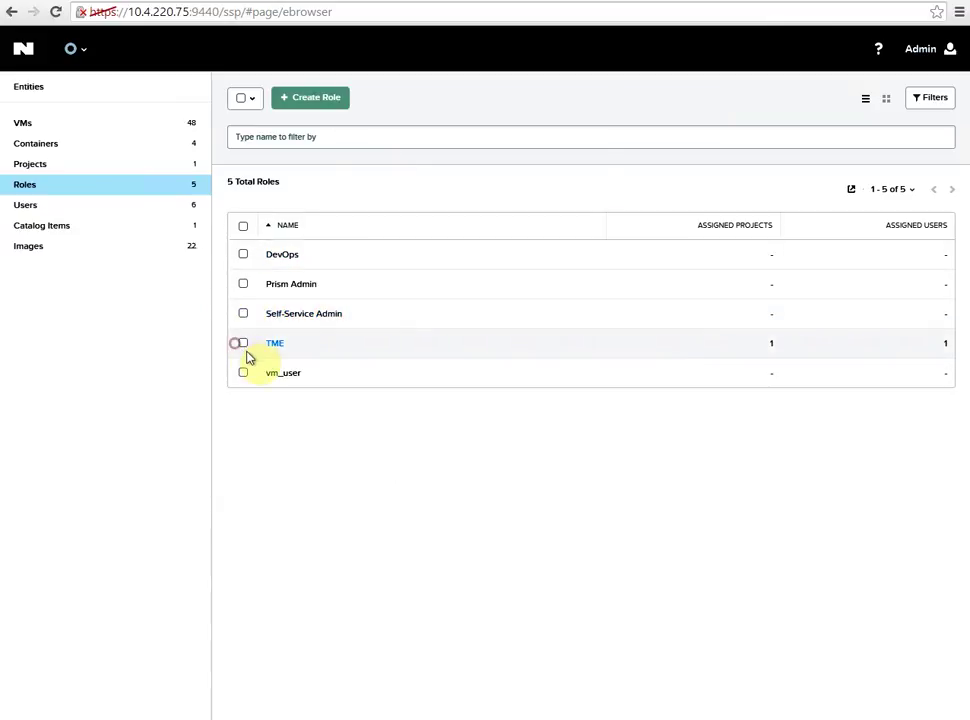
click(244, 344)
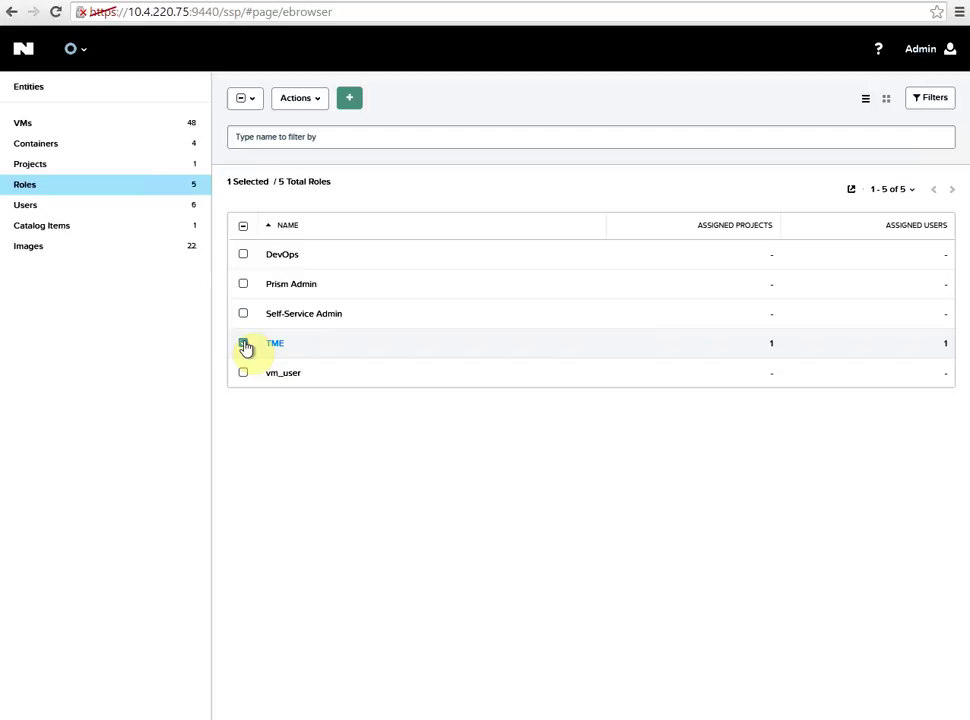
click(244, 344)
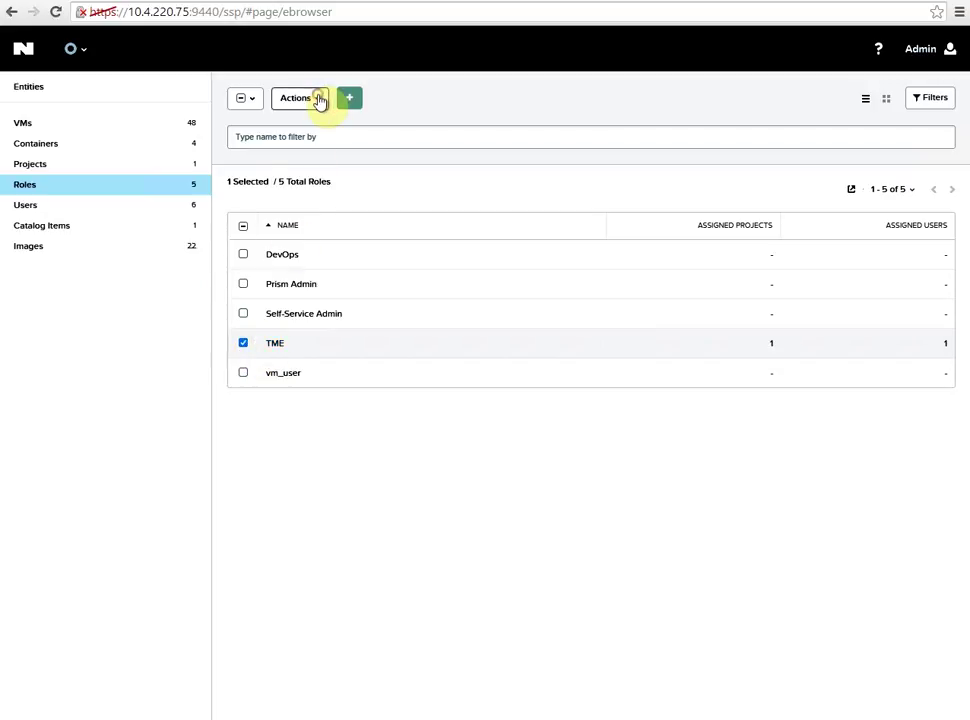
click(348, 96)
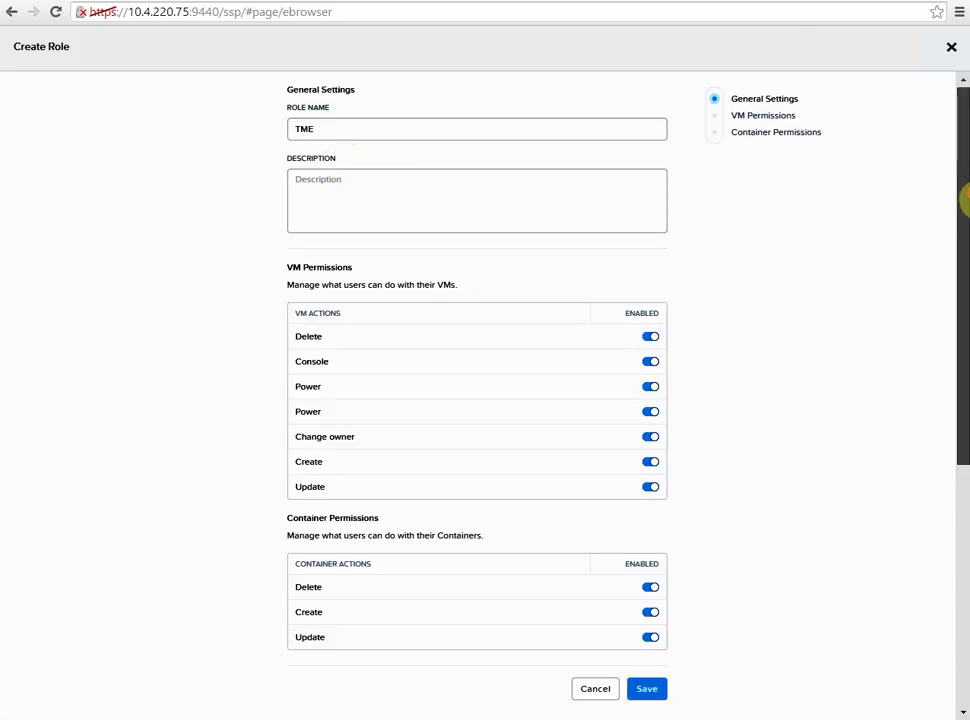
scroll(down, 3)
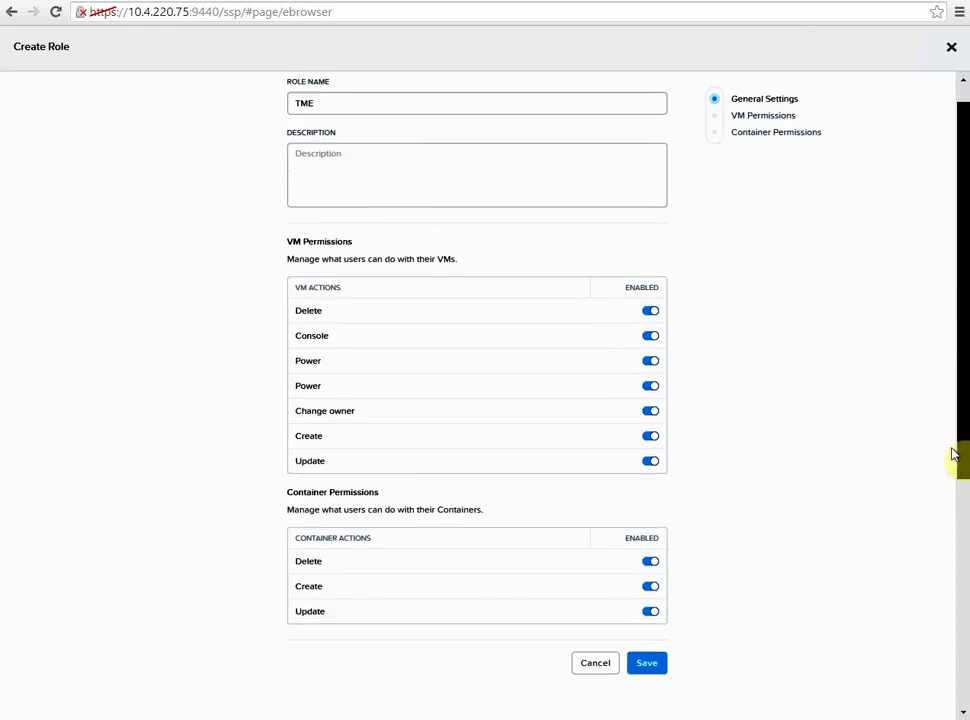
scroll(down, 3)
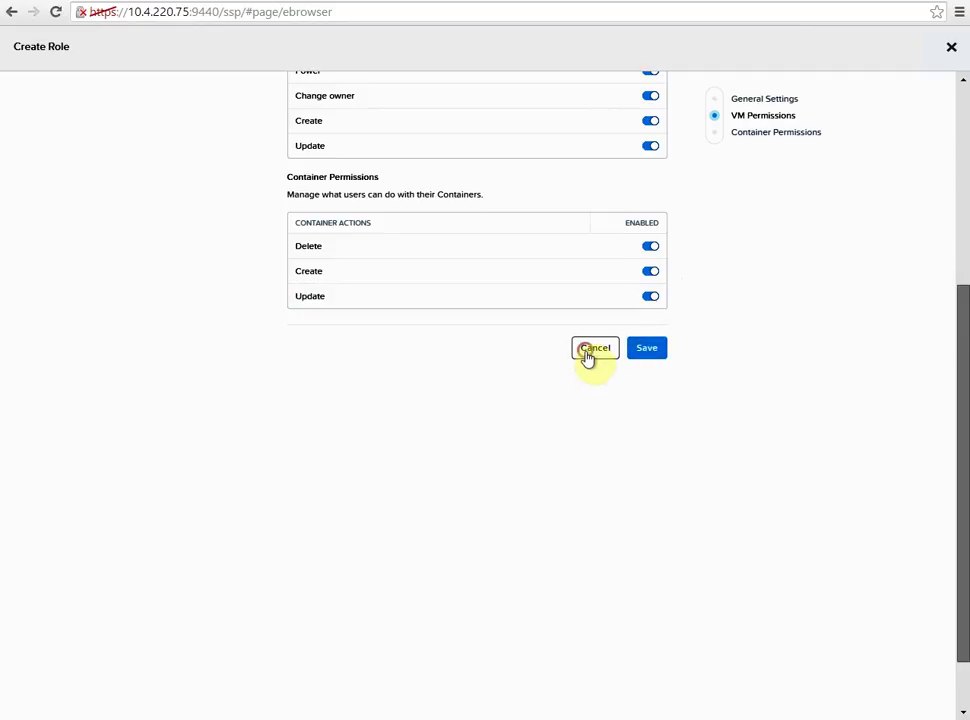
click(596, 348)
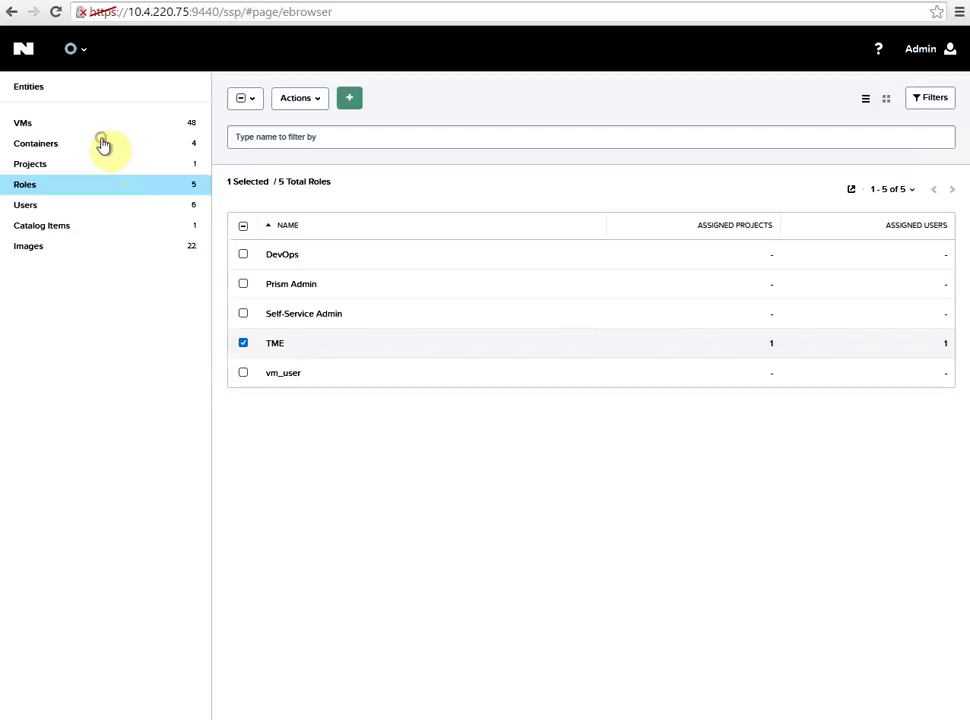
View the Containers list, then sign out of the admin account via the Admin menu.
click(36, 144)
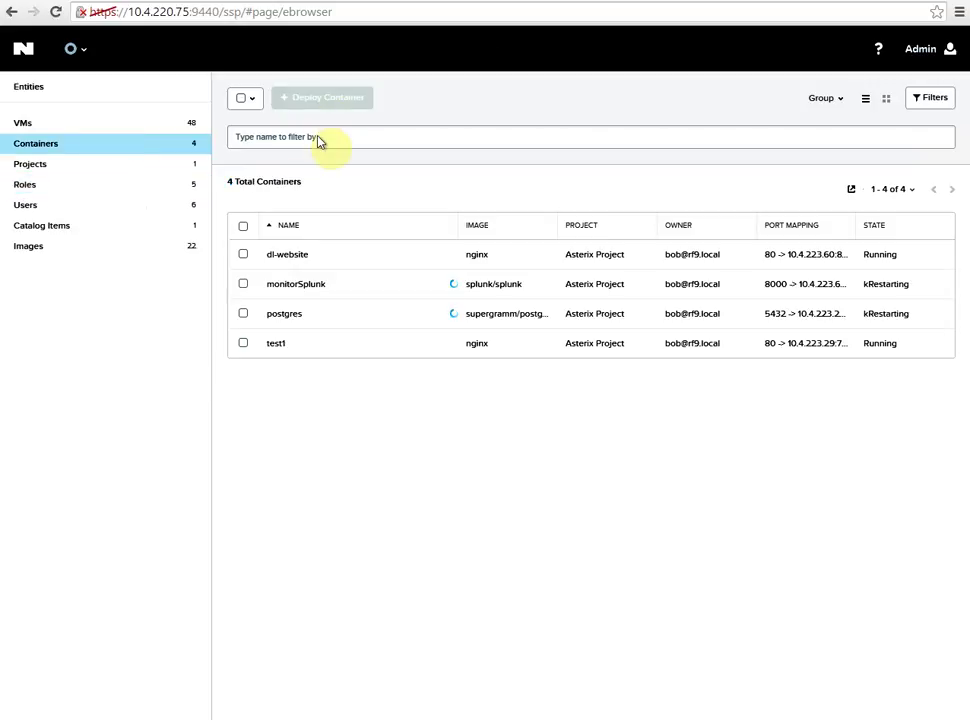
mouse_move(770, 98)
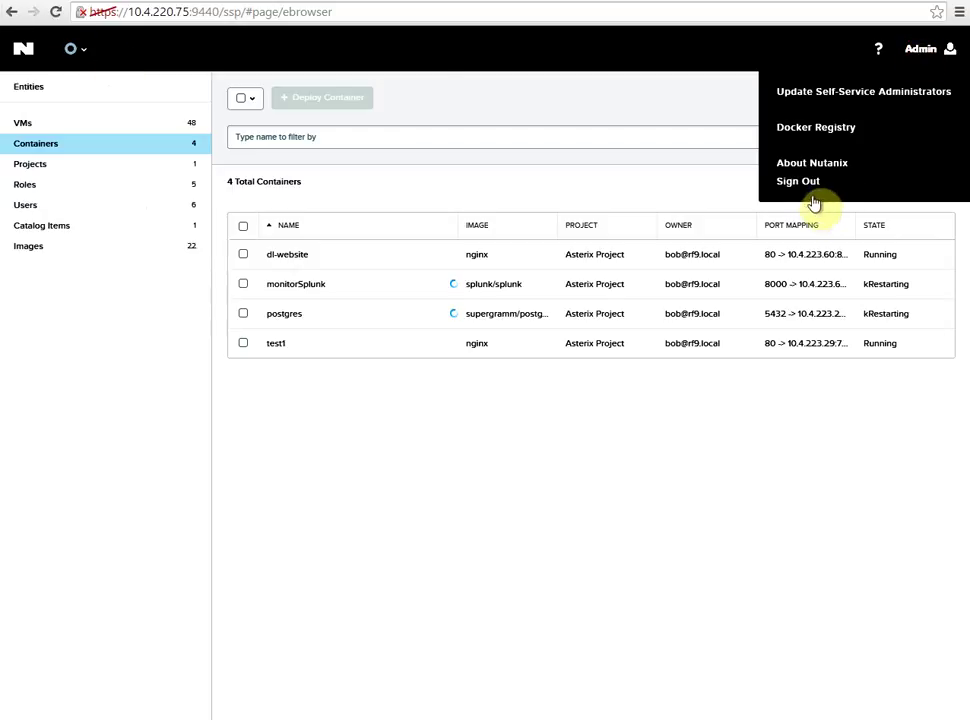
click(796, 180)
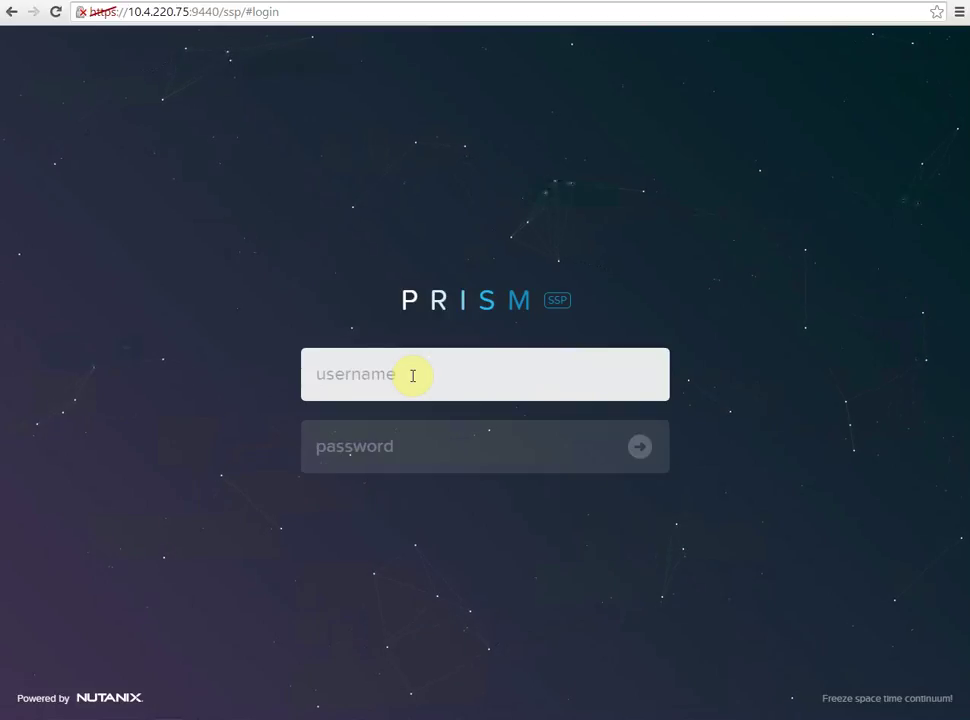
Log in as project user bob and start Deploy Container from the Containers list.
text(bob#rf9)
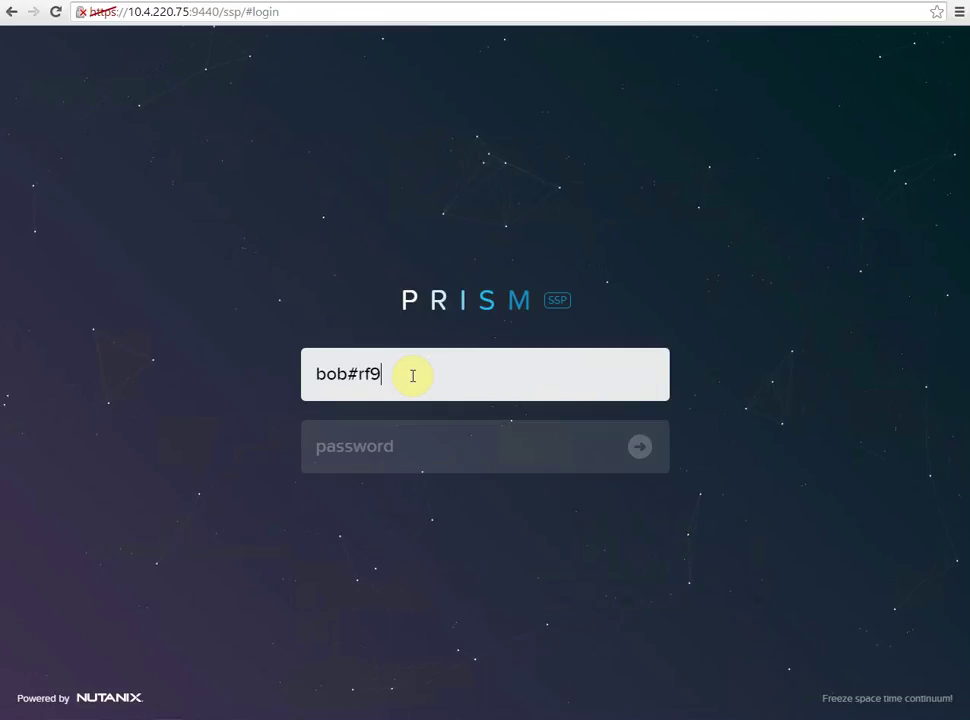
text(.local)
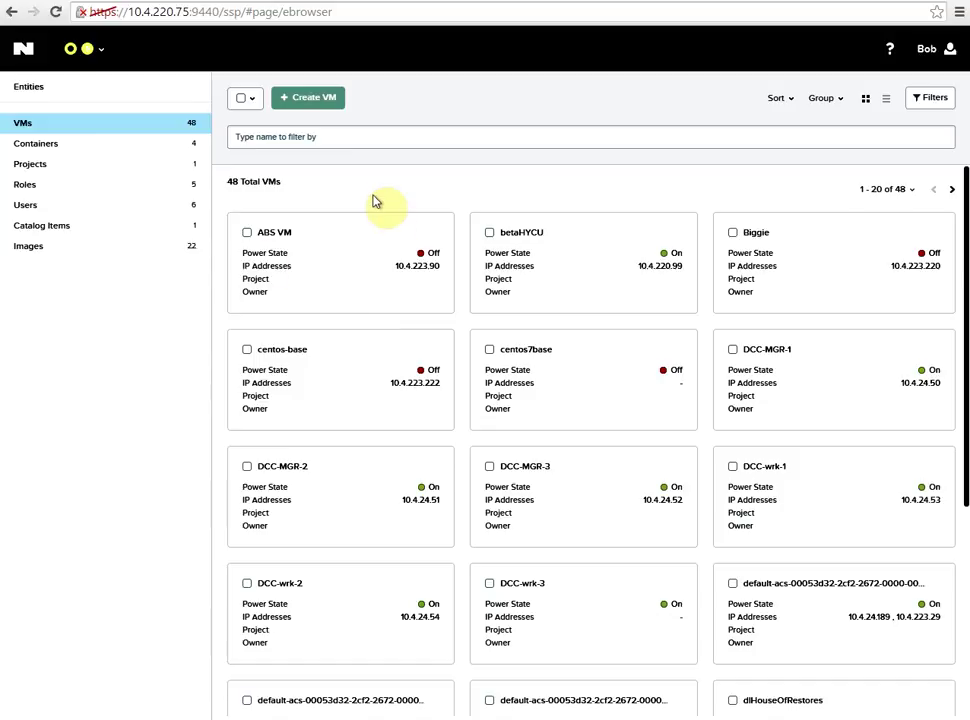
mouse_move(148, 148)
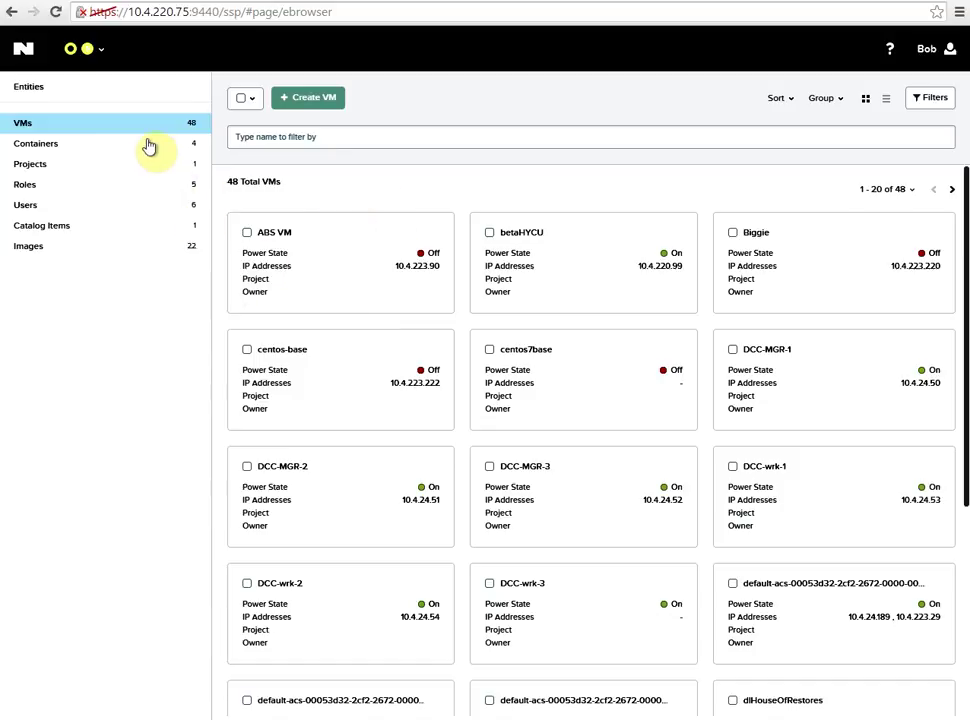
click(36, 144)
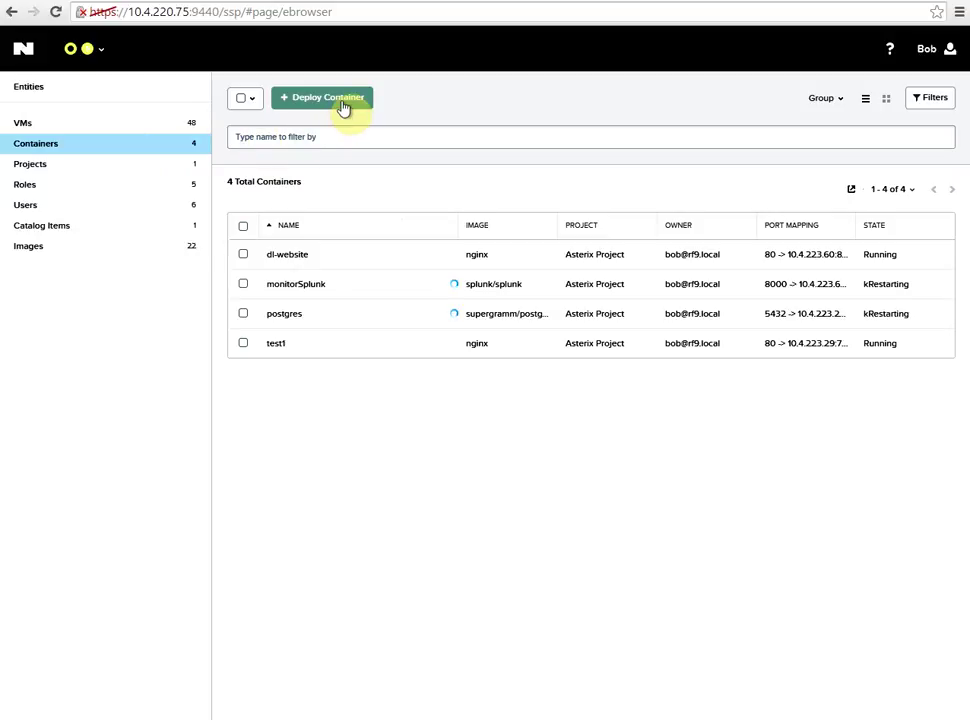
click(322, 98)
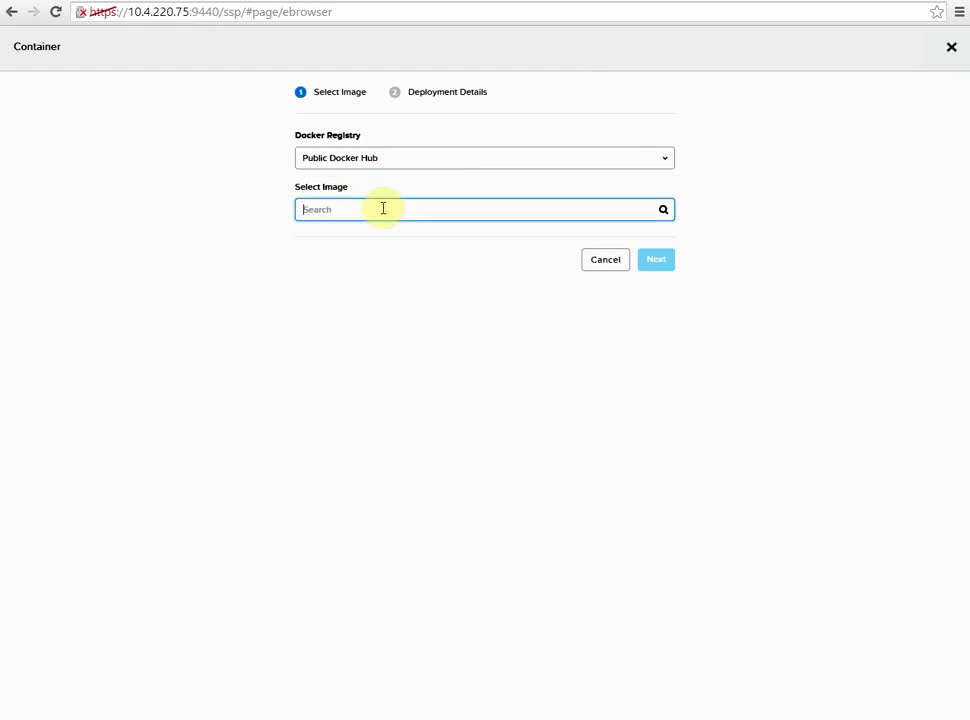
Search Public Docker Hub for 'nginx' and select the official nginx image.
text(nginx)
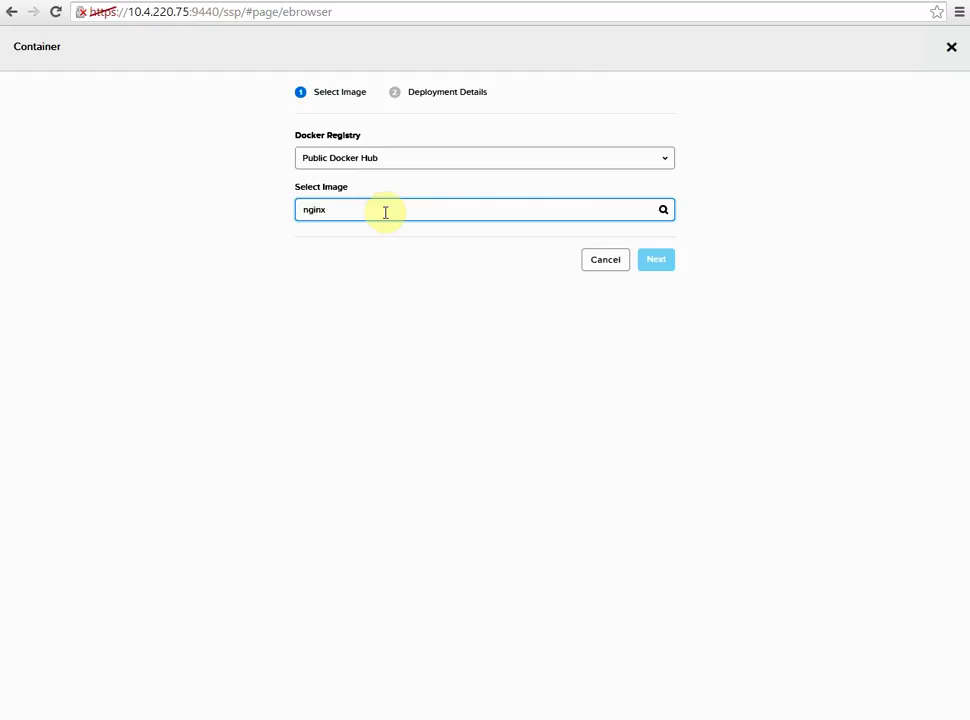
click(664, 210)
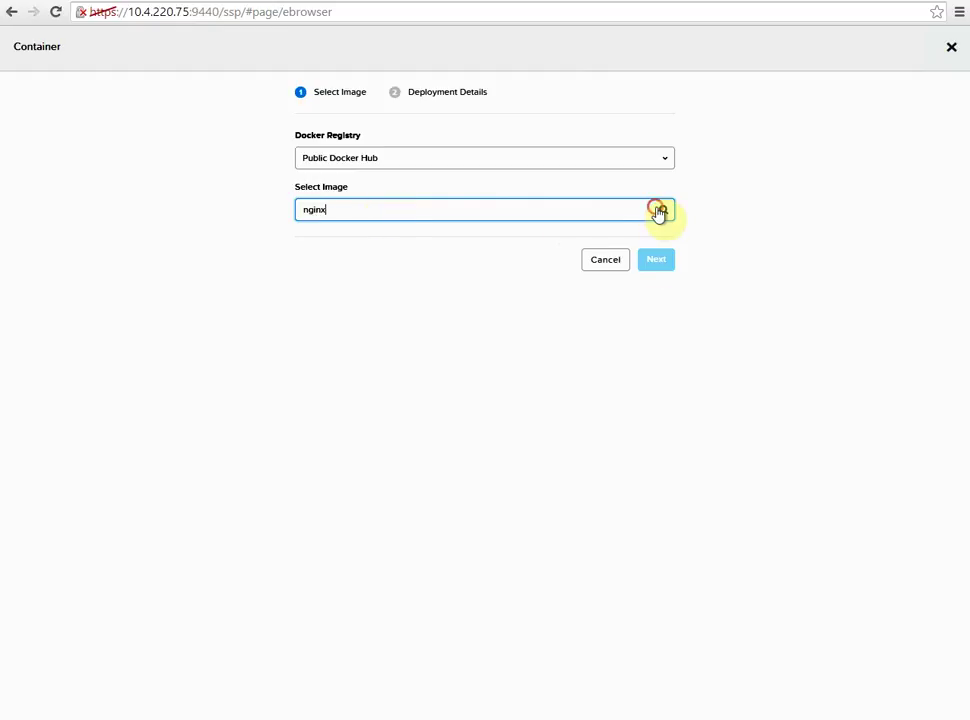
click(660, 210)
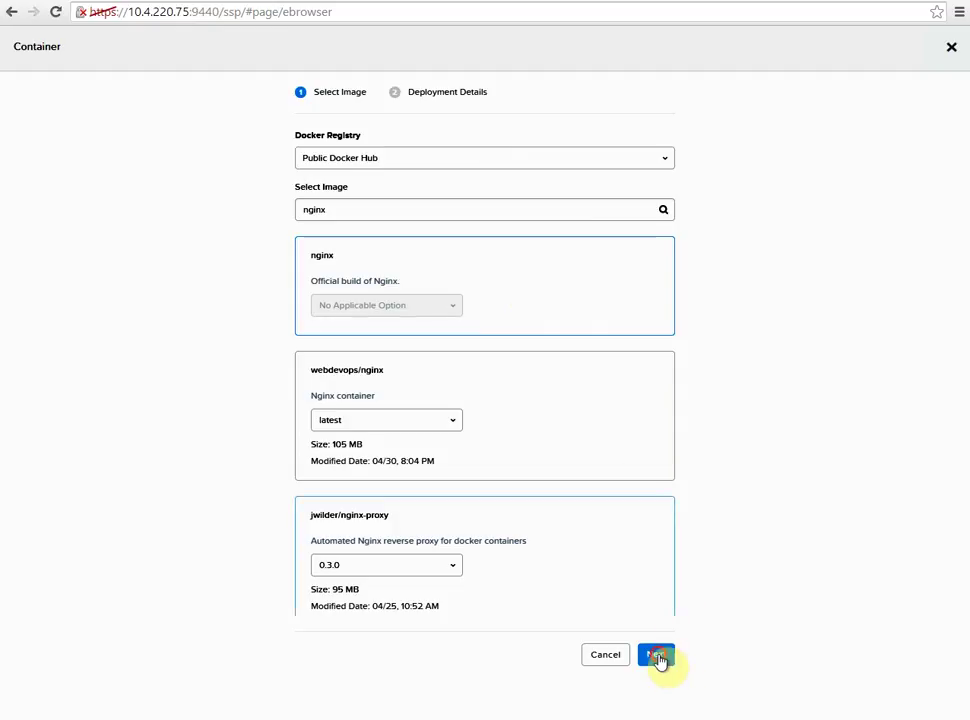
Continue to deployment details, name the container ACS51 and tick the default network.
click(652, 654)
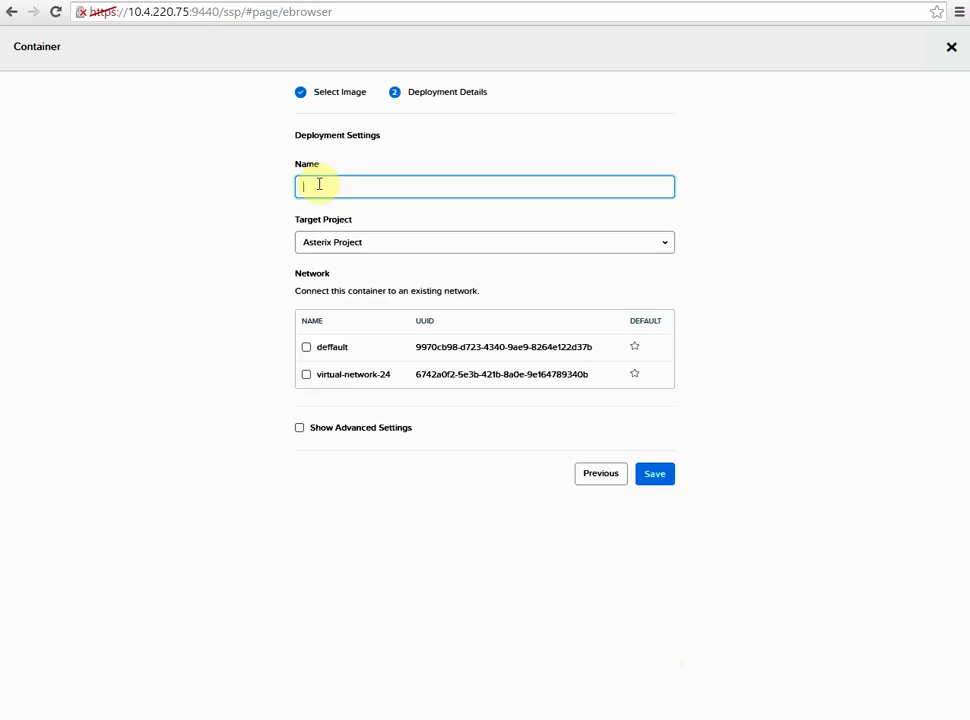
text(AC5)
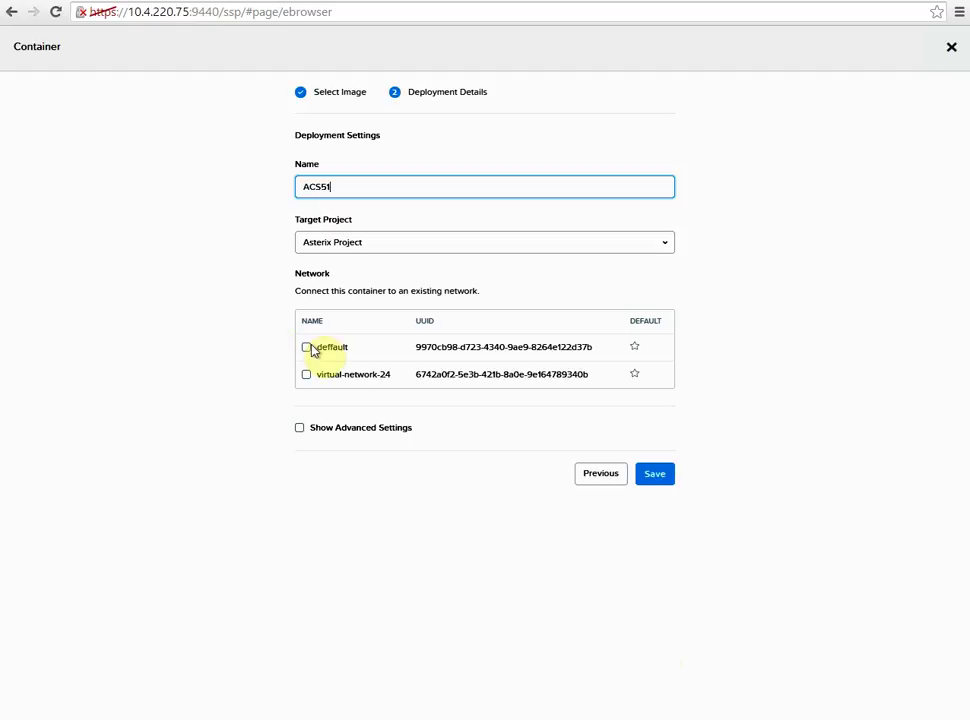
click(306, 348)
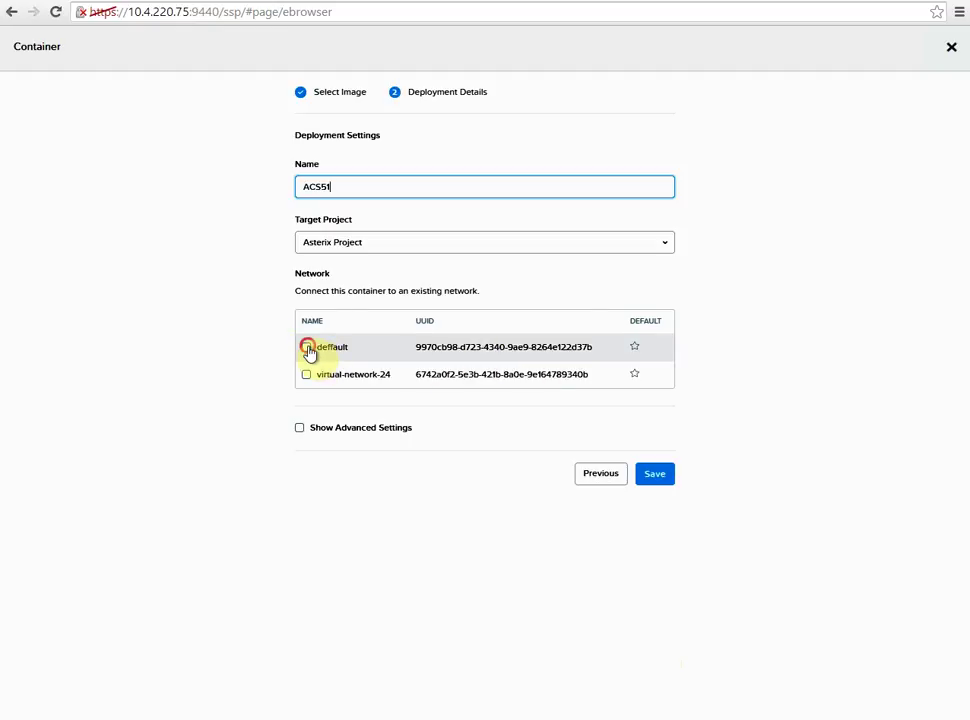
click(306, 348)
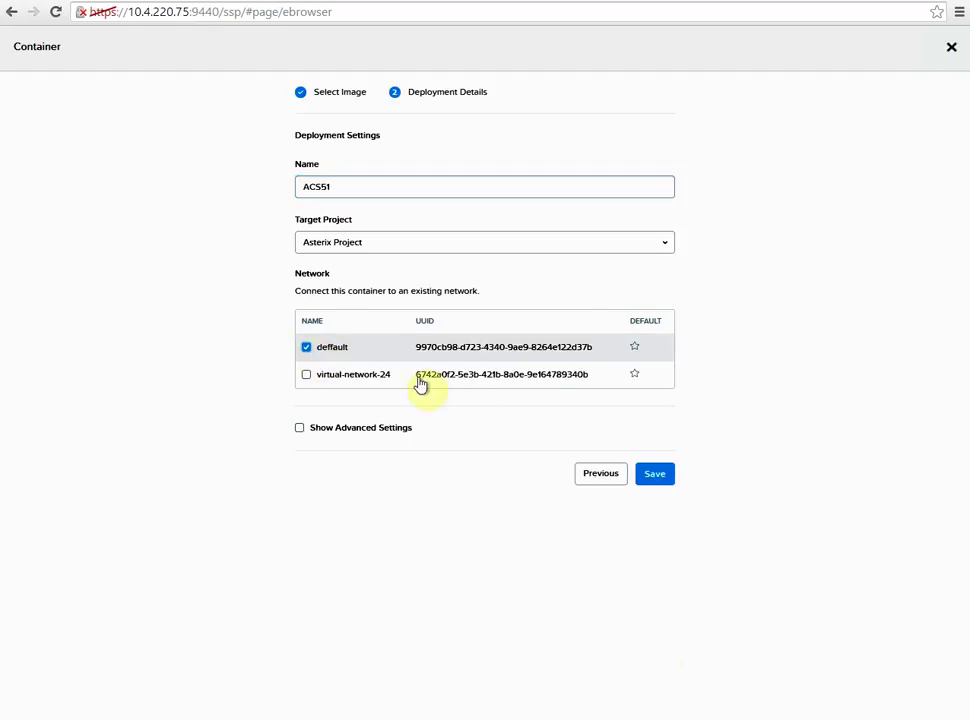
mouse_move(392, 440)
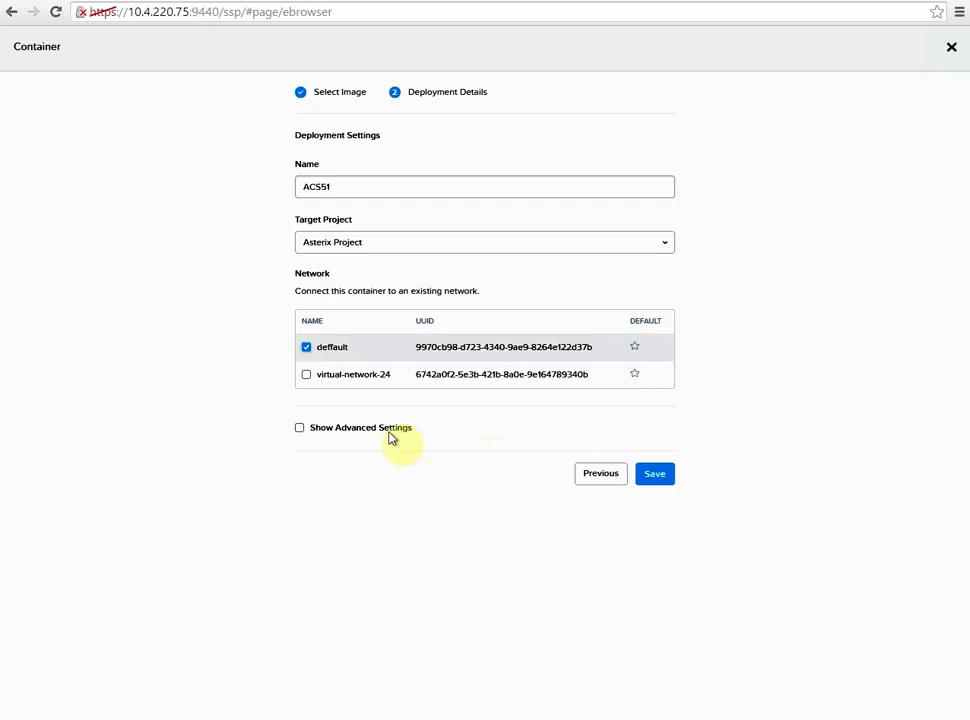
In advanced settings choose 'Create new storage volume' and name it ACS, scrolling to Mount Point.
click(300, 428)
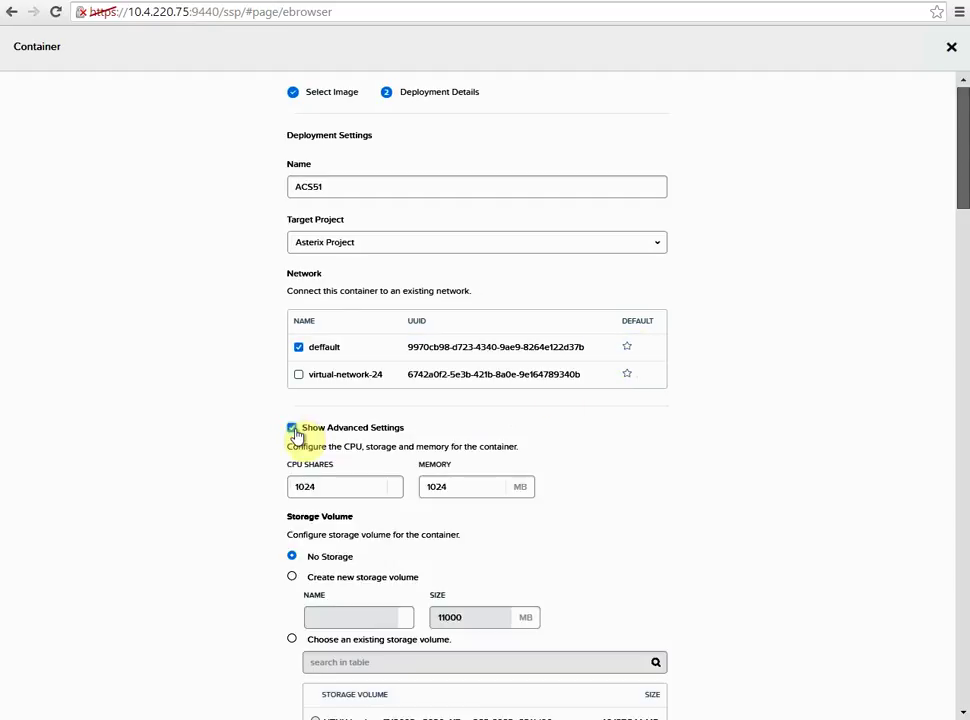
scroll(down, 3)
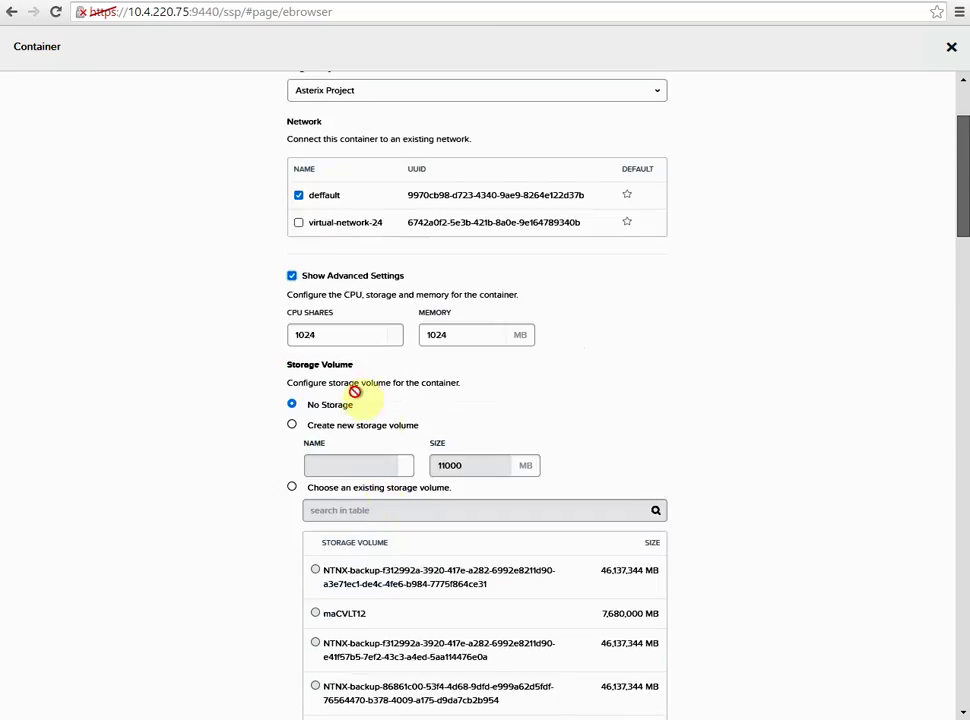
scroll(down, 3)
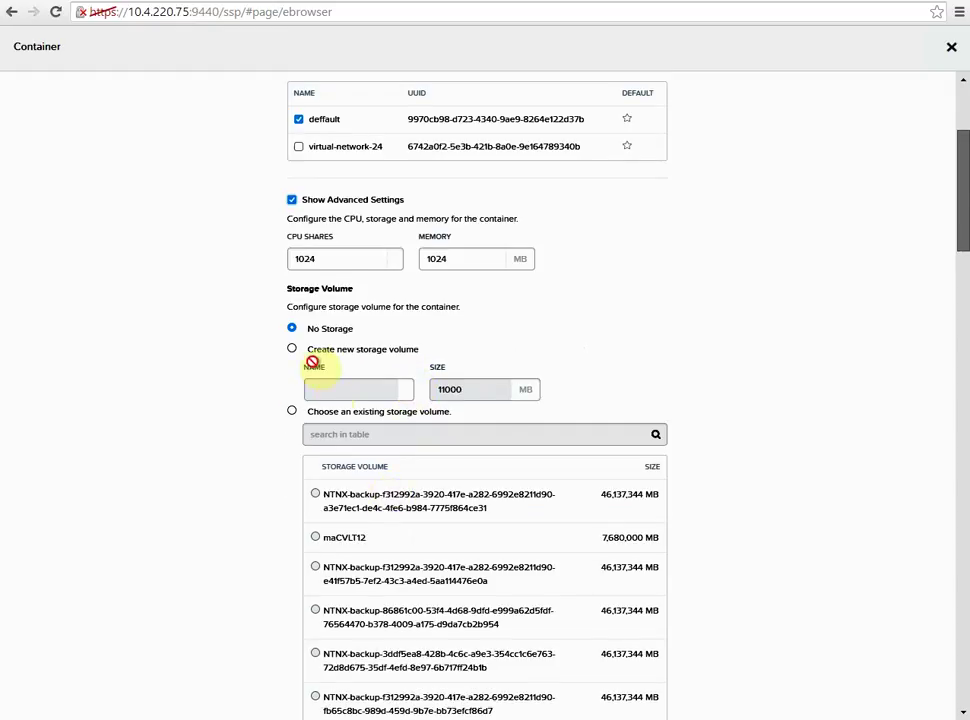
click(292, 348)
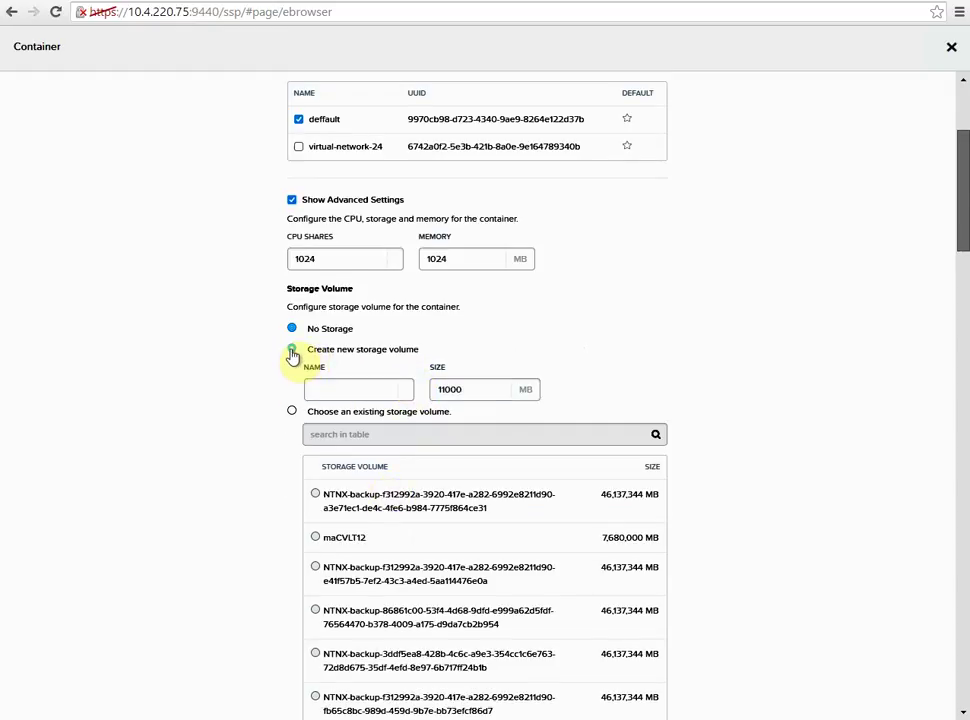
click(292, 348)
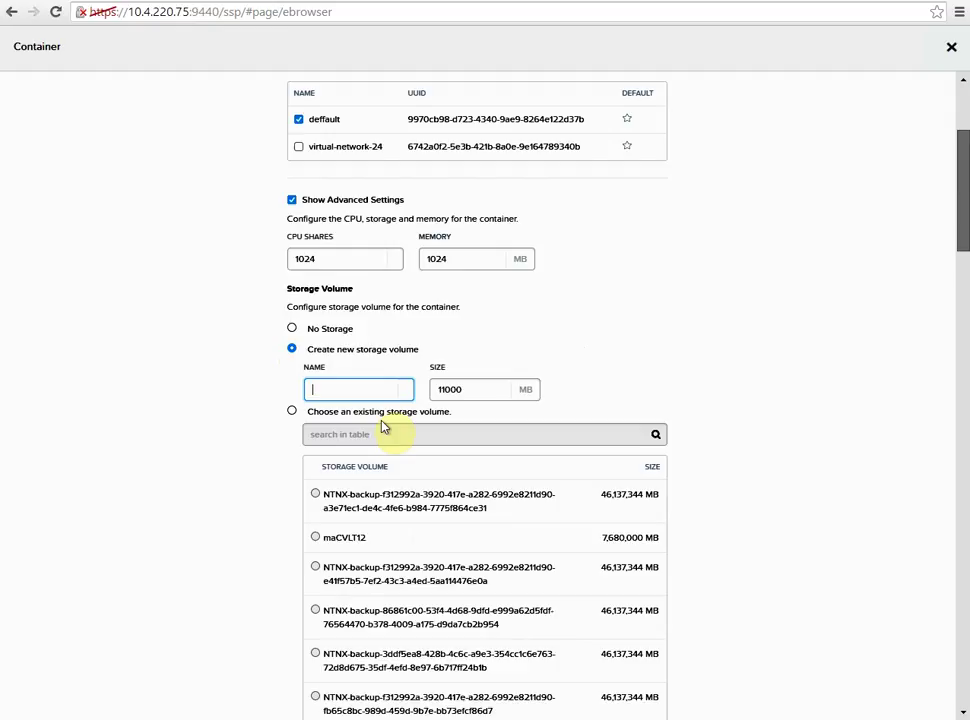
text(ACS)
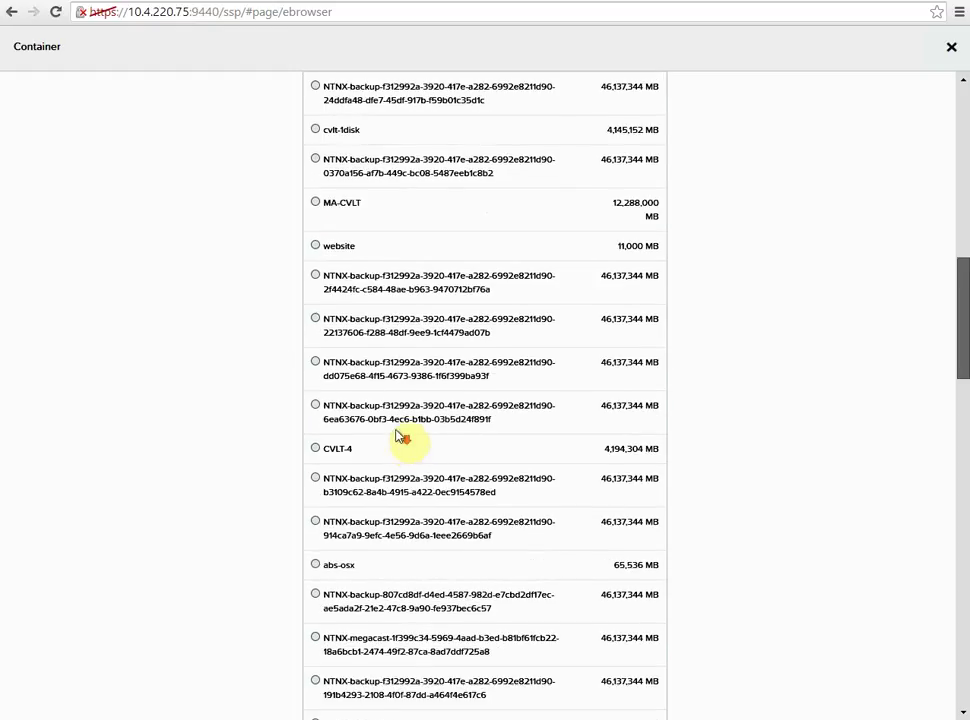
scroll(down, 3)
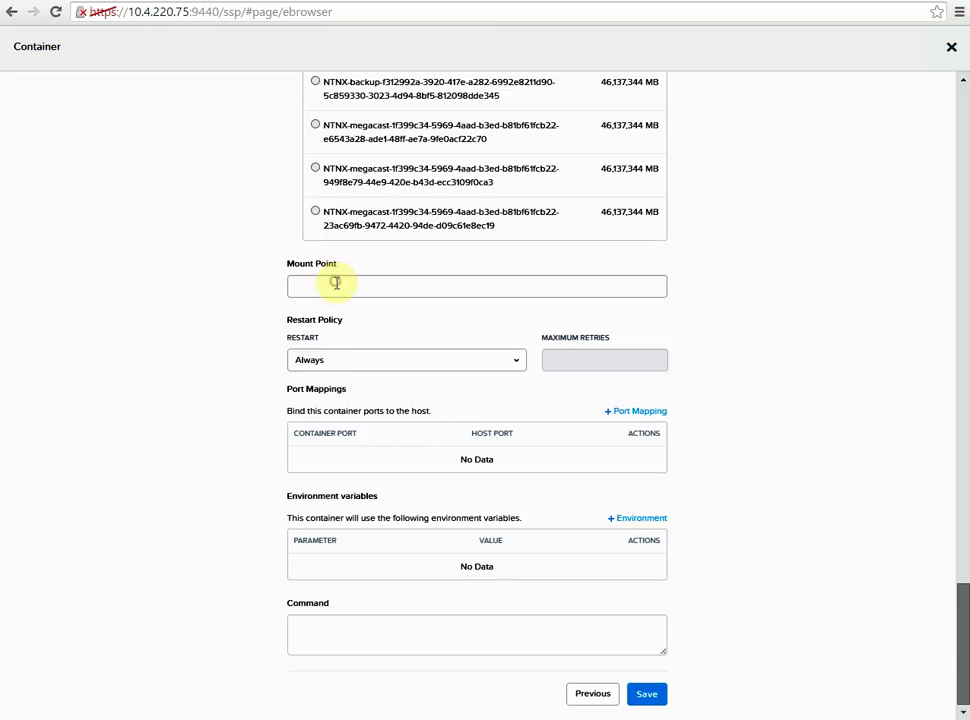
Set the mount point path and save a port mapping of container port 80 to host port 7896.
text(/)
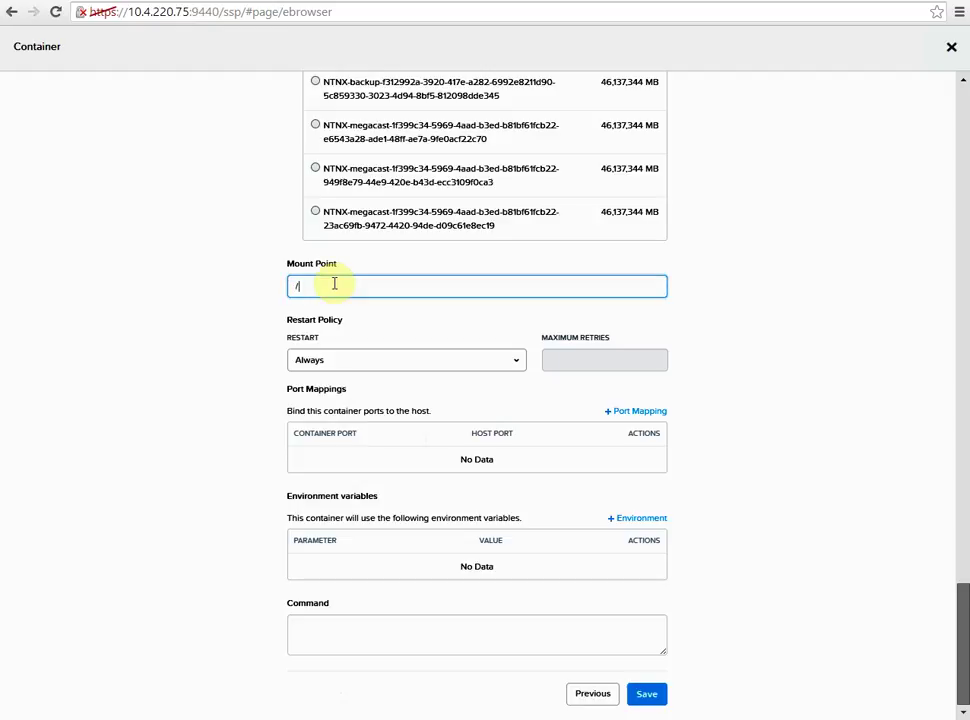
text(var/www:/usr/share/nginx/html)
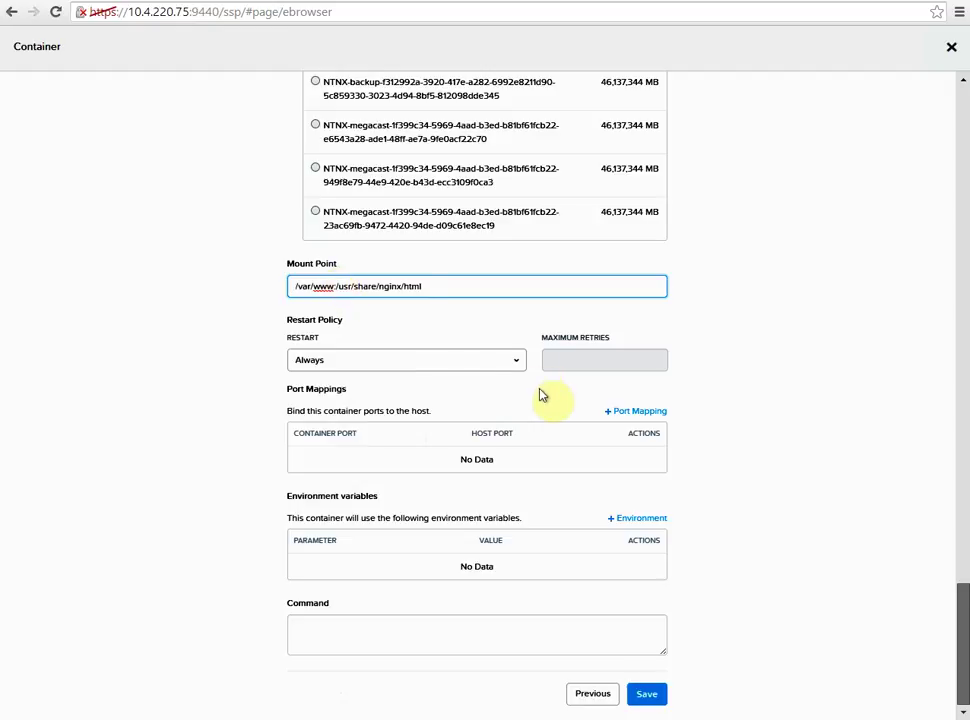
mouse_move(622, 416)
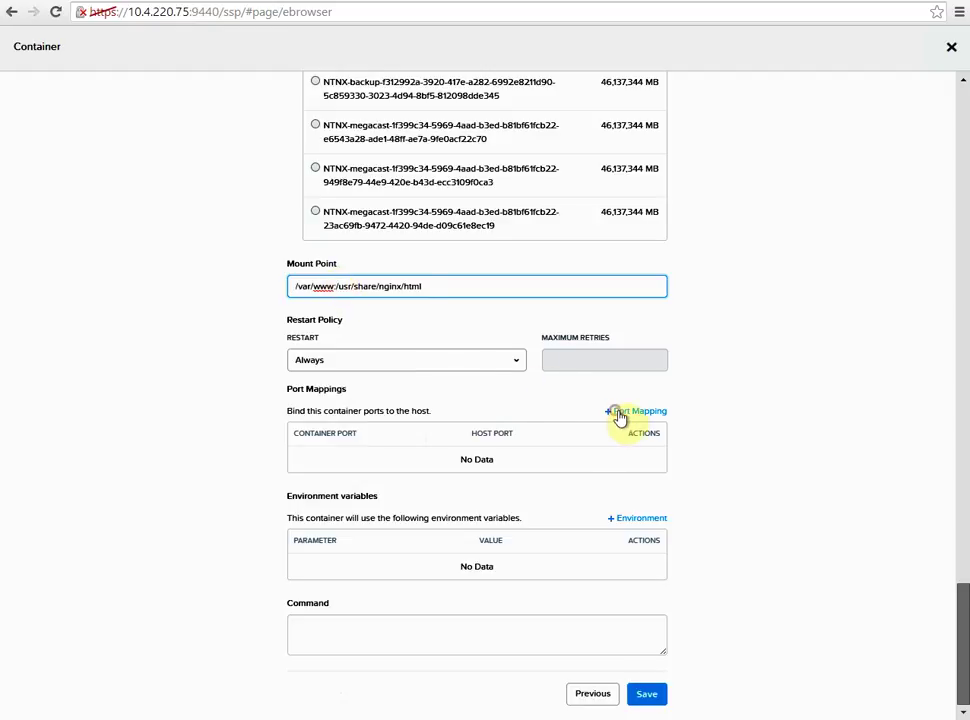
click(634, 410)
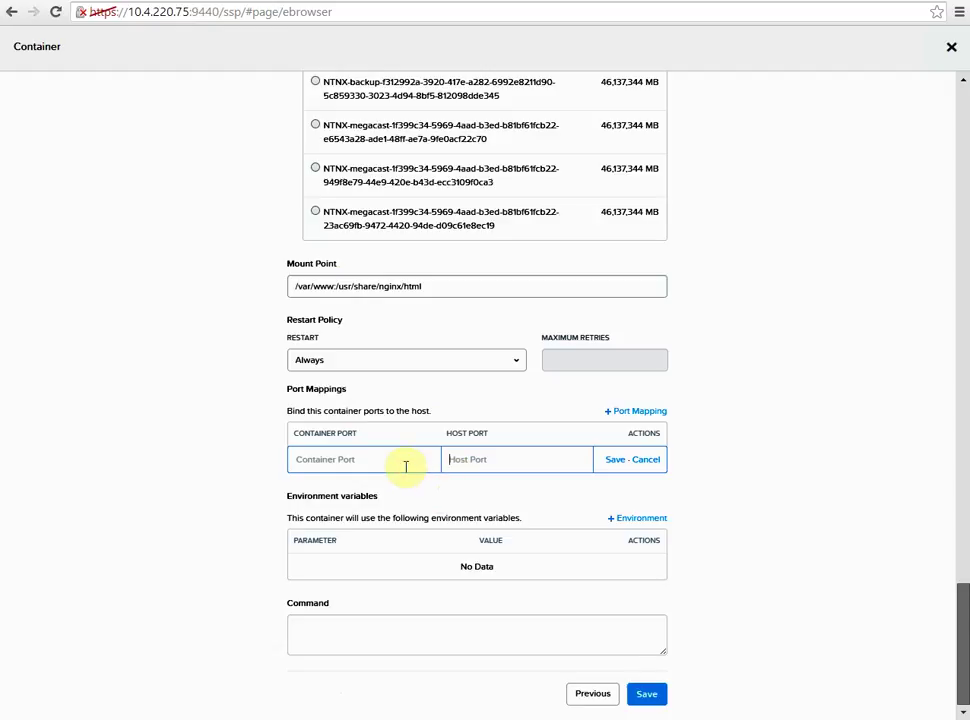
text(8)
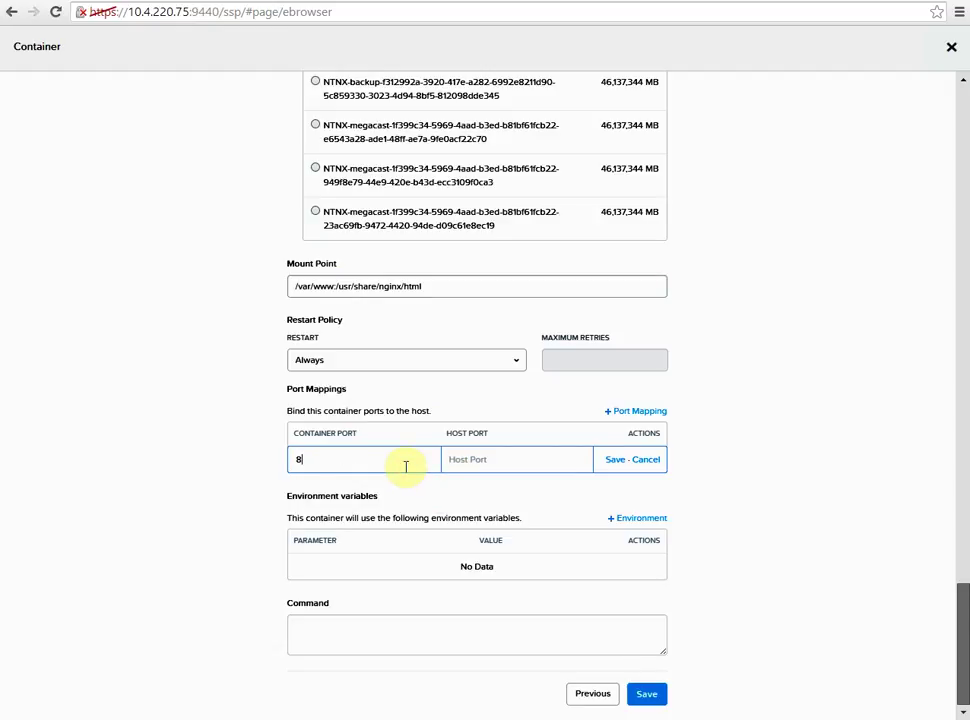
text(0)
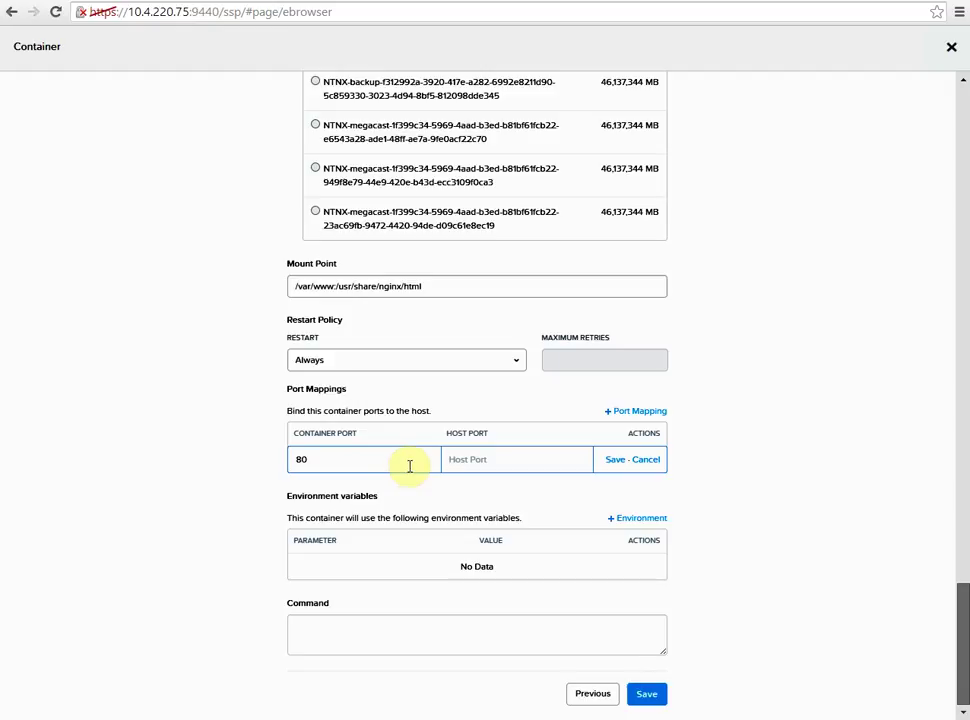
text(7896)
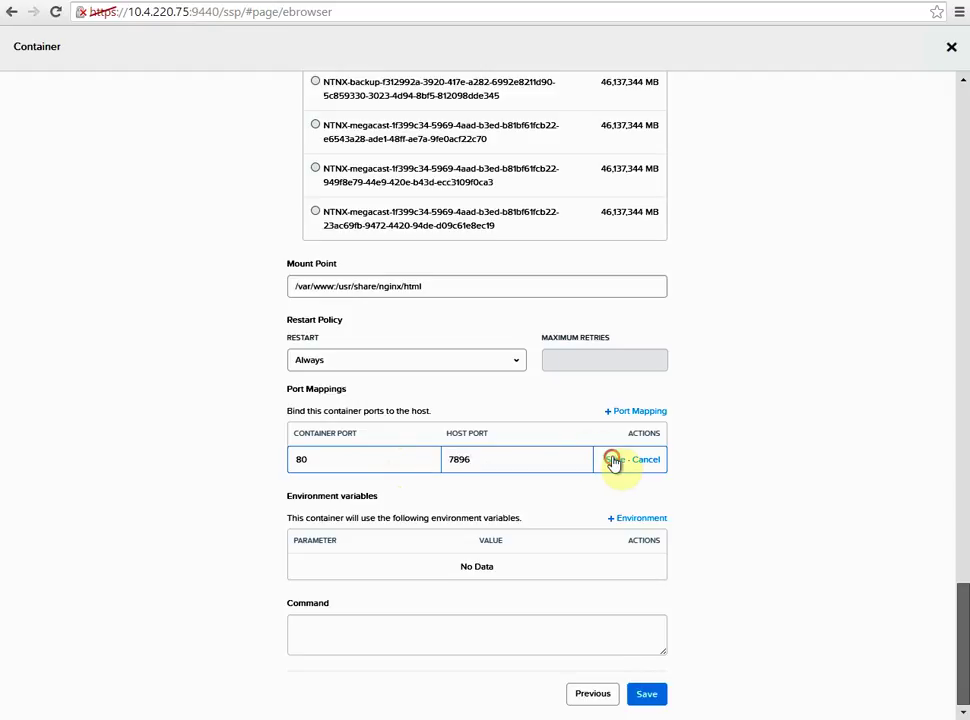
click(616, 458)
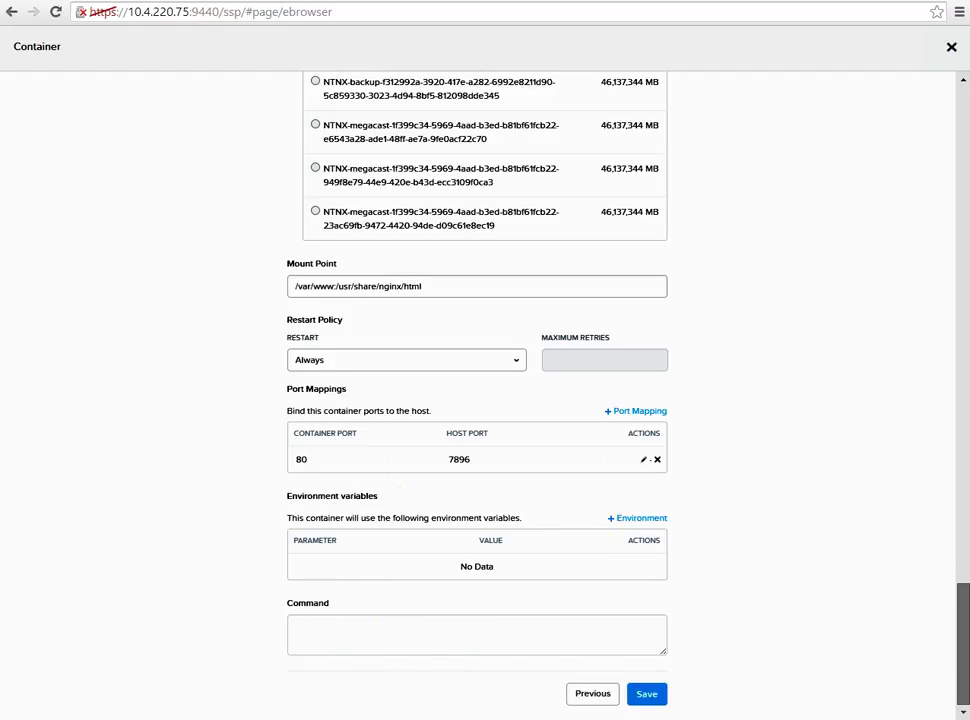
Save the configuration to deploy the container, returning to the container list.
click(648, 692)
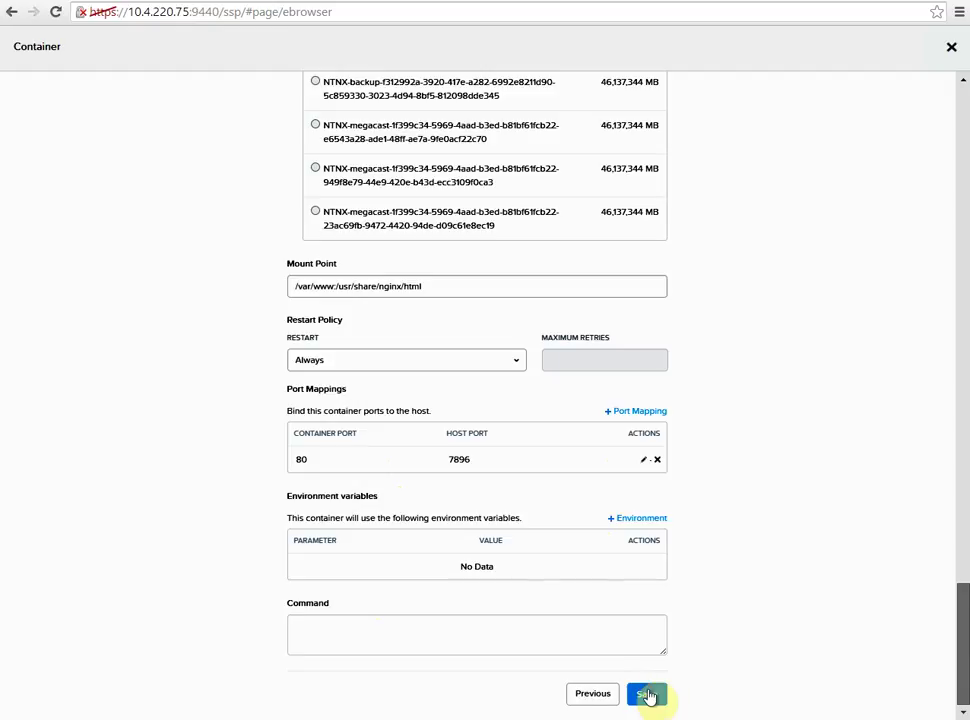
click(652, 692)
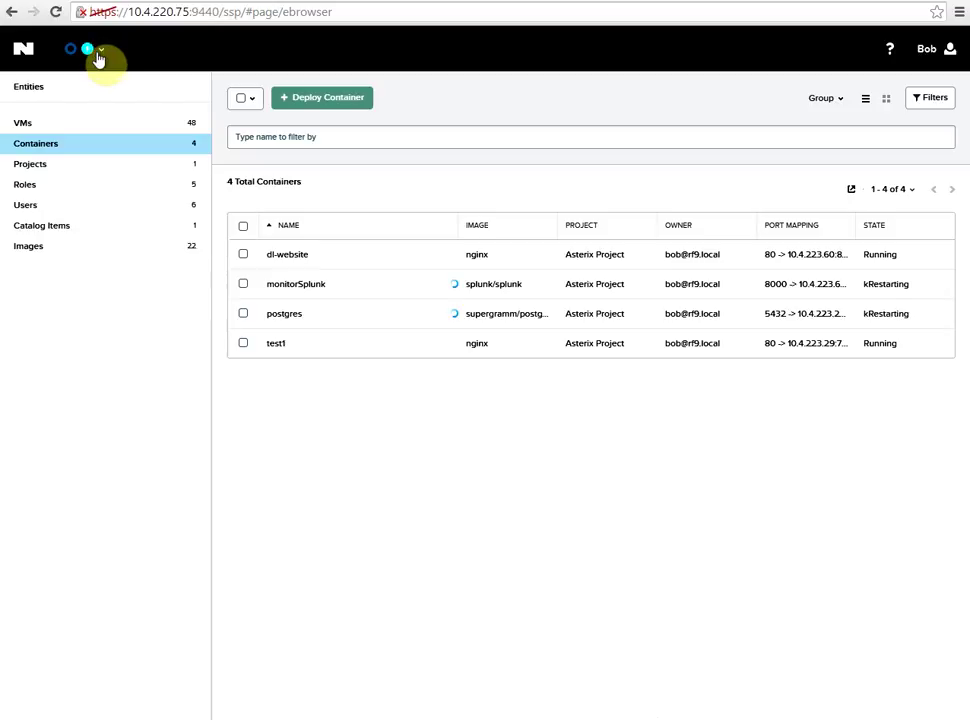
Open container ACS51's details and select its host address on port 7896 to load the nginx page.
click(100, 48)
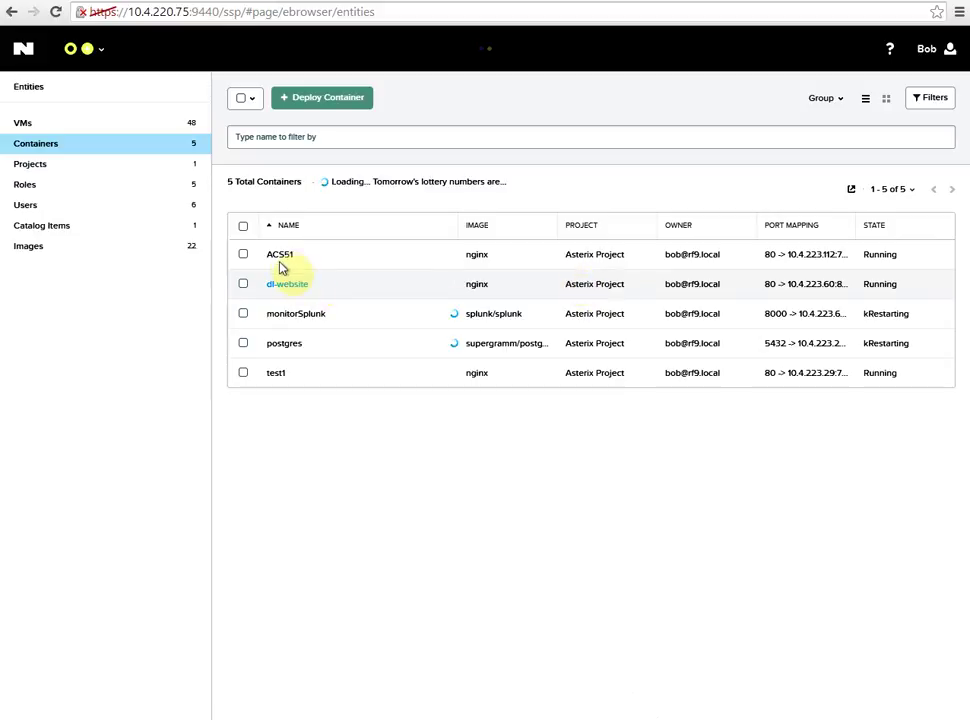
click(280, 254)
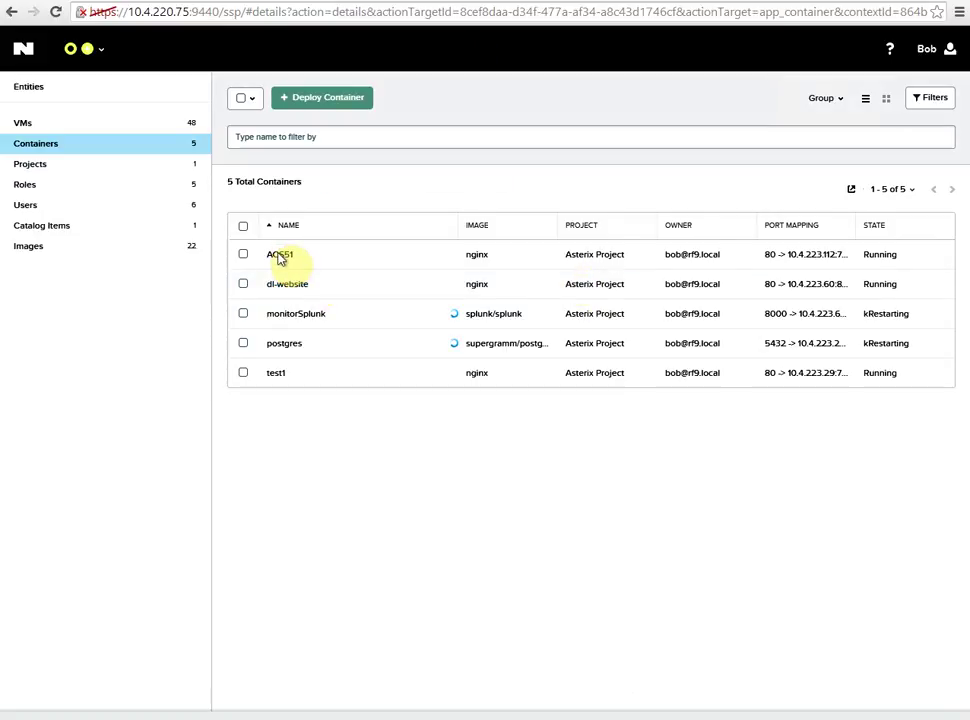
click(280, 254)
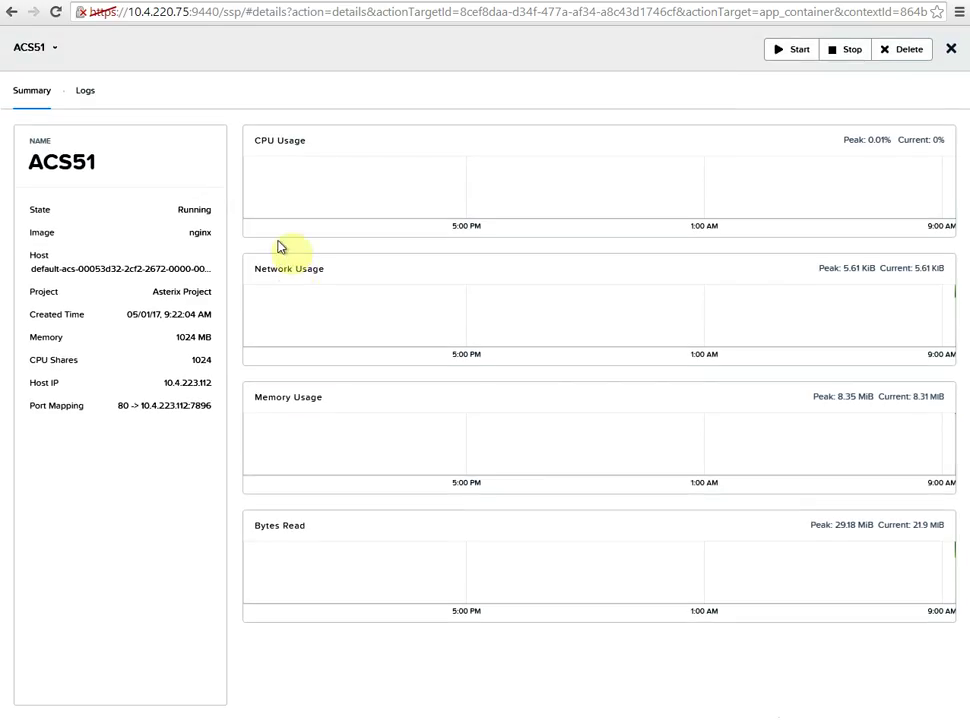
mouse_move(170, 418)
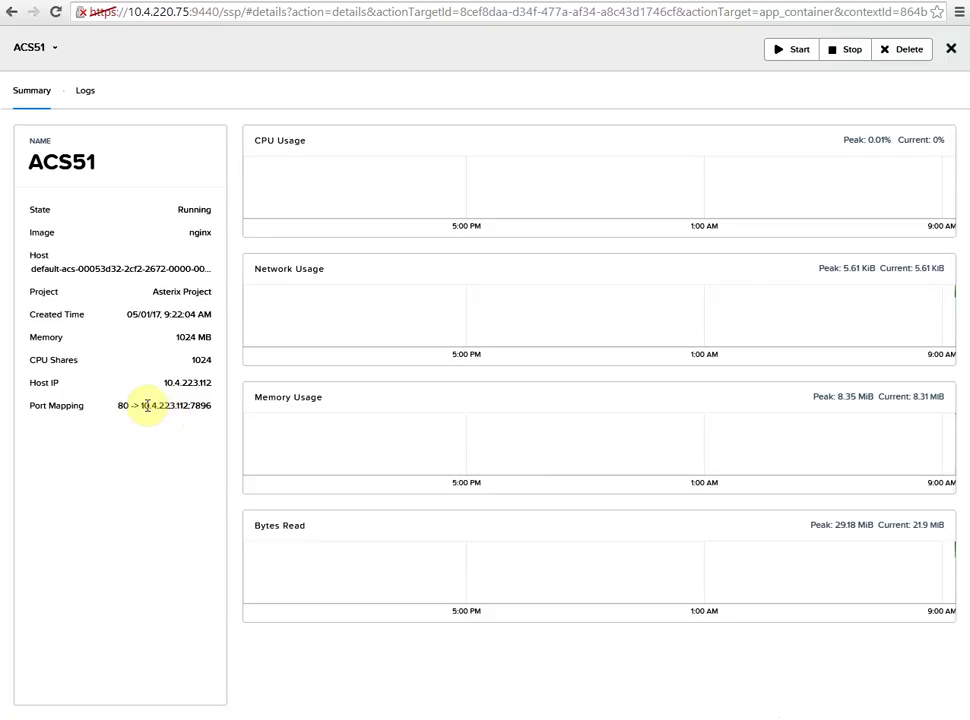
double_click(172, 406)
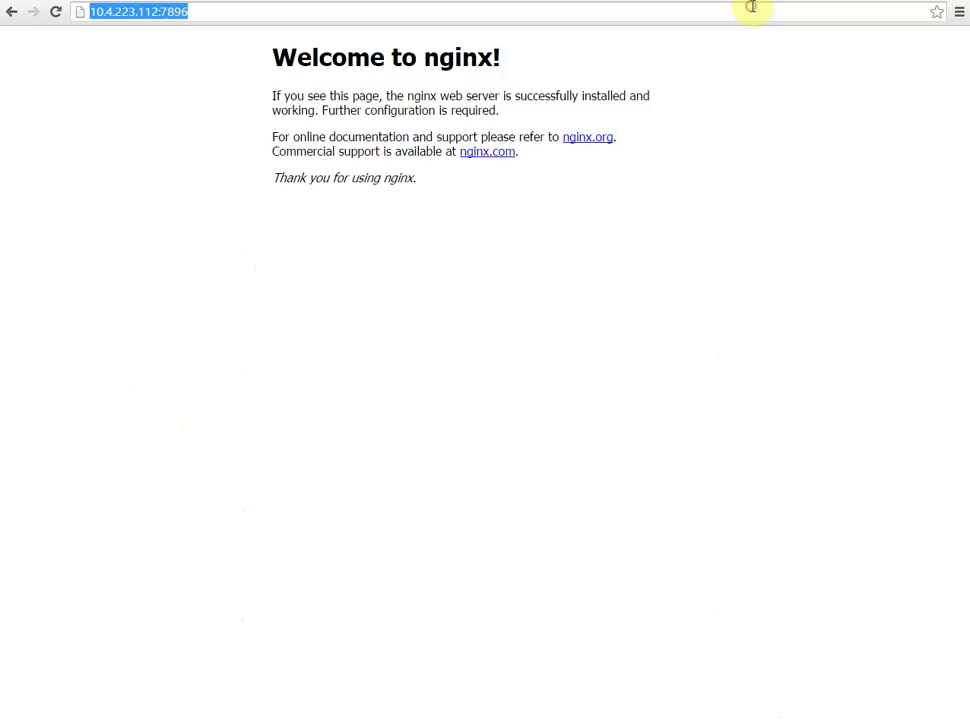
mouse_move(756, 8)
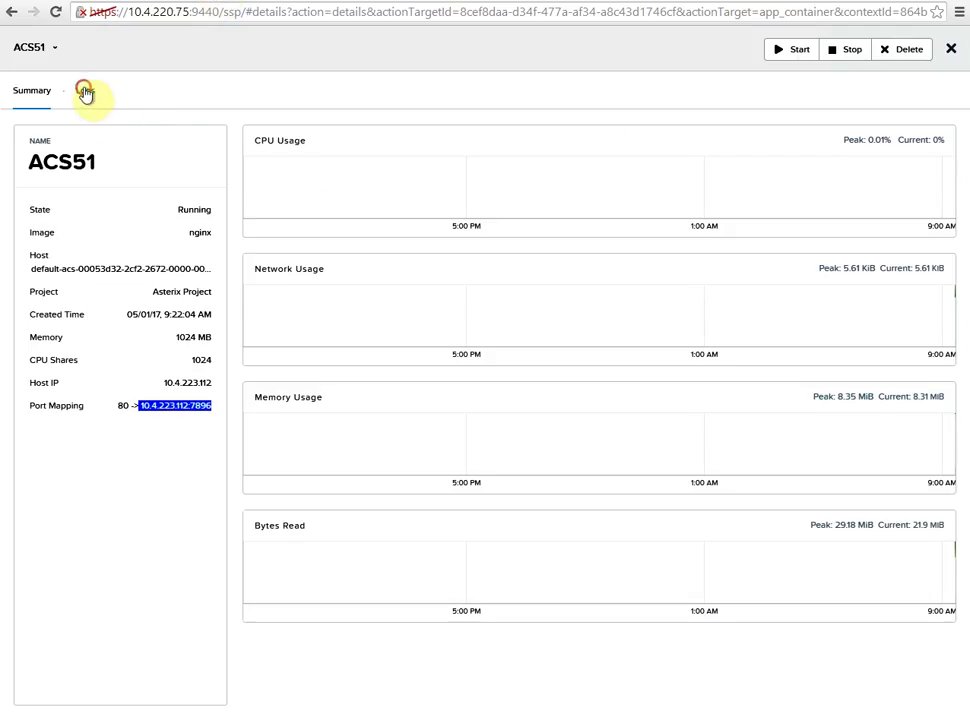
Review ACS51's nginx request log entries and return to the Containers list.
click(84, 88)
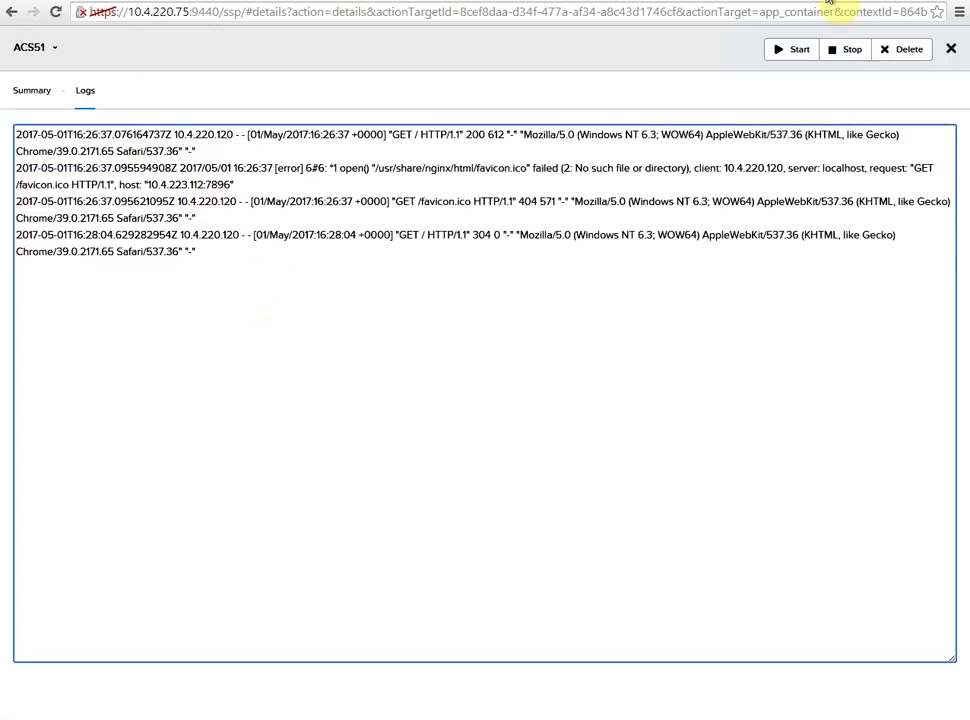
mouse_move(948, 48)
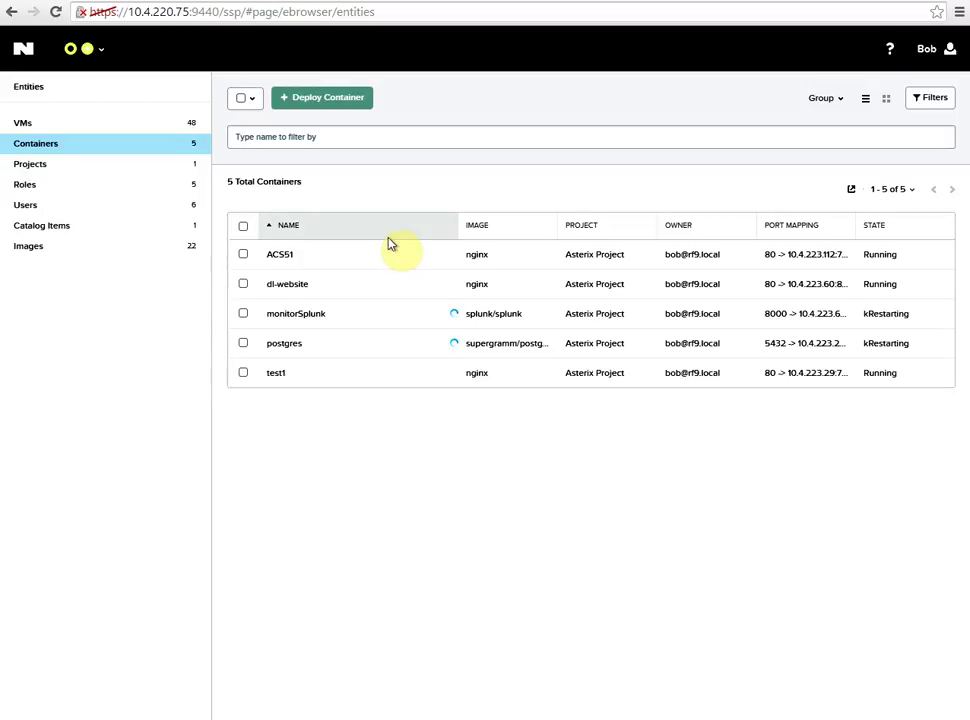
mouse_move(360, 228)
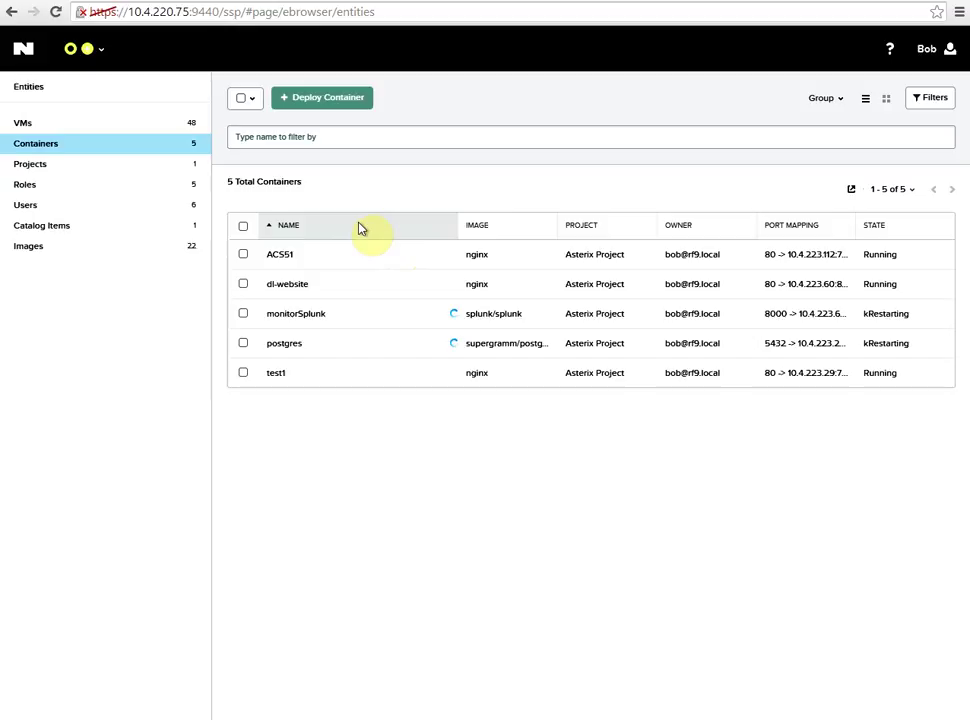